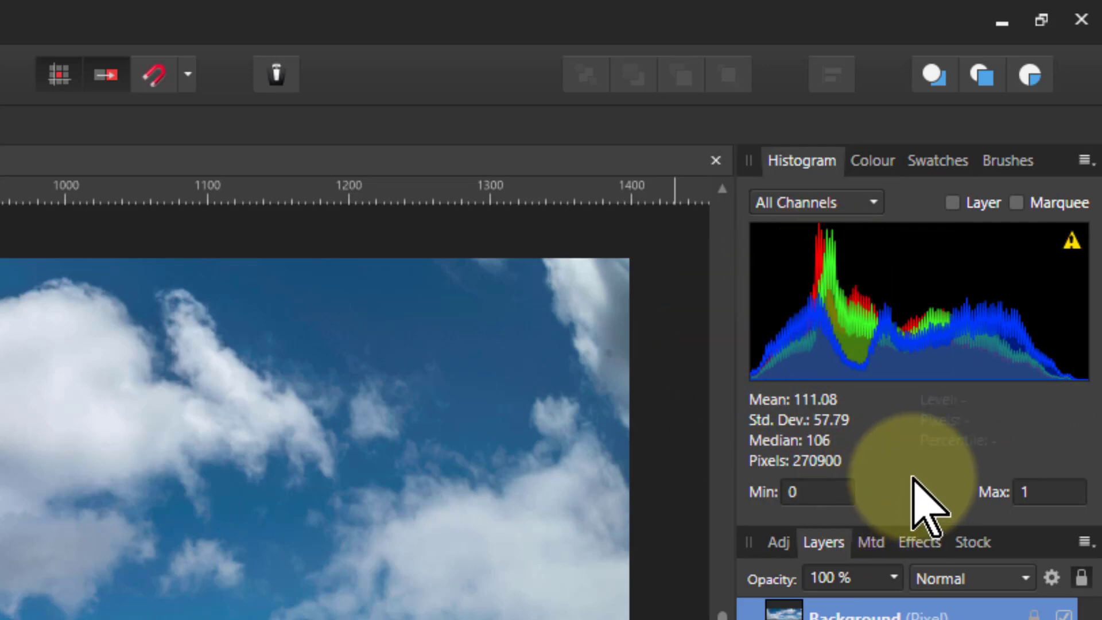
{"action": "mouse_move", "coordinate": [799, 378]}
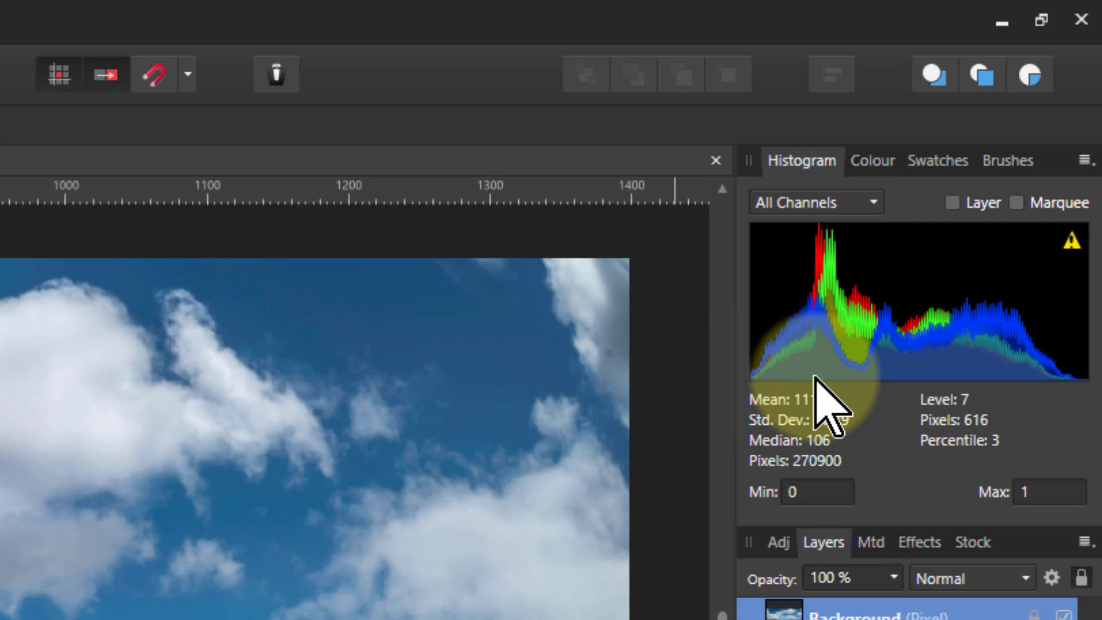
{"action": "mouse_move", "coordinate": [728, 380]}
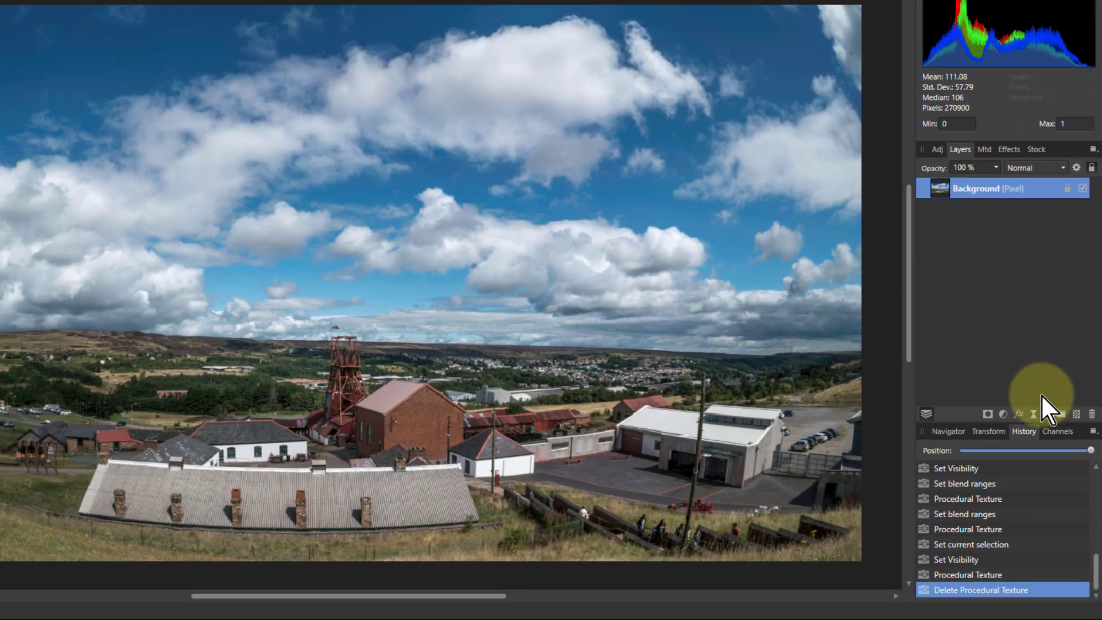
{"action": "mouse_move", "coordinate": [1036, 414]}
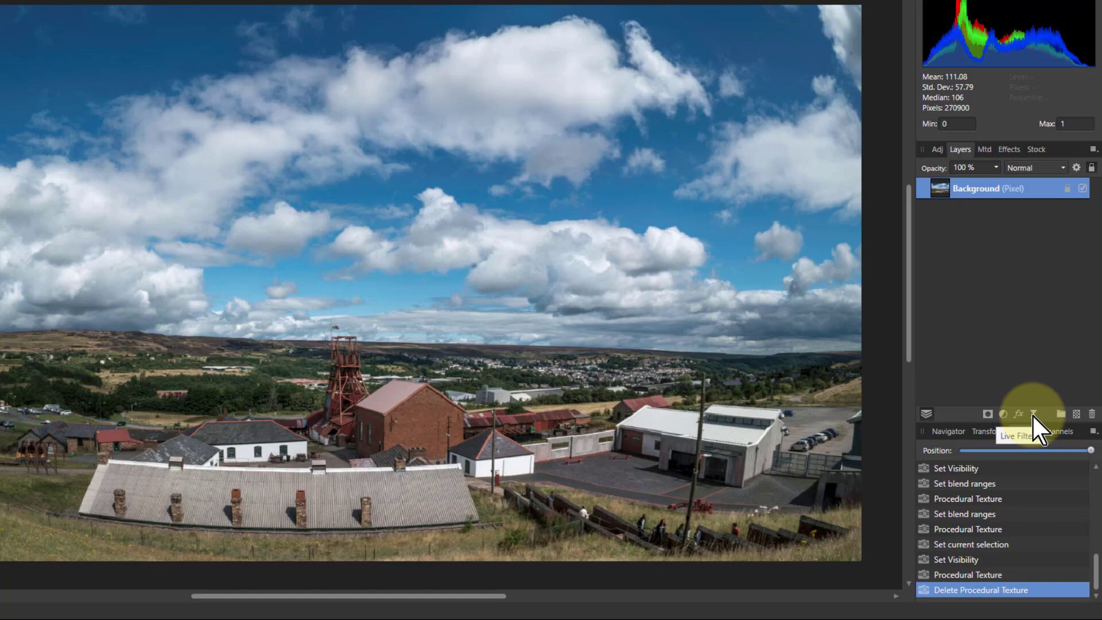
Step: Add a Procedural Texture live filter with three channel equations set to 0
{"action": "left_click", "coordinate": [1034, 413]}
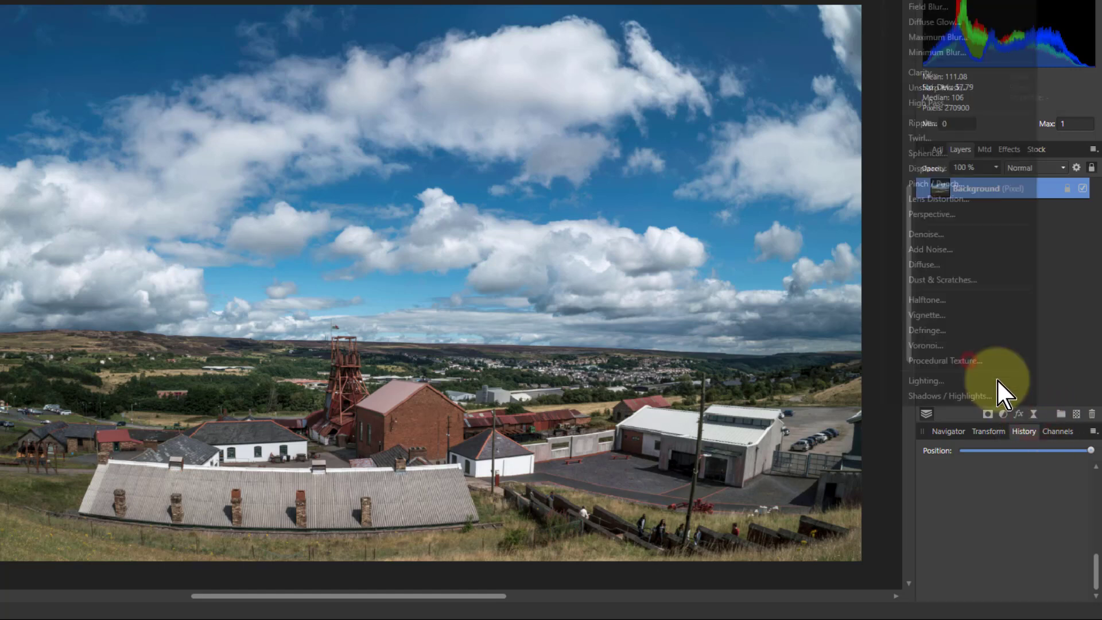
{"action": "left_click", "coordinate": [943, 361]}
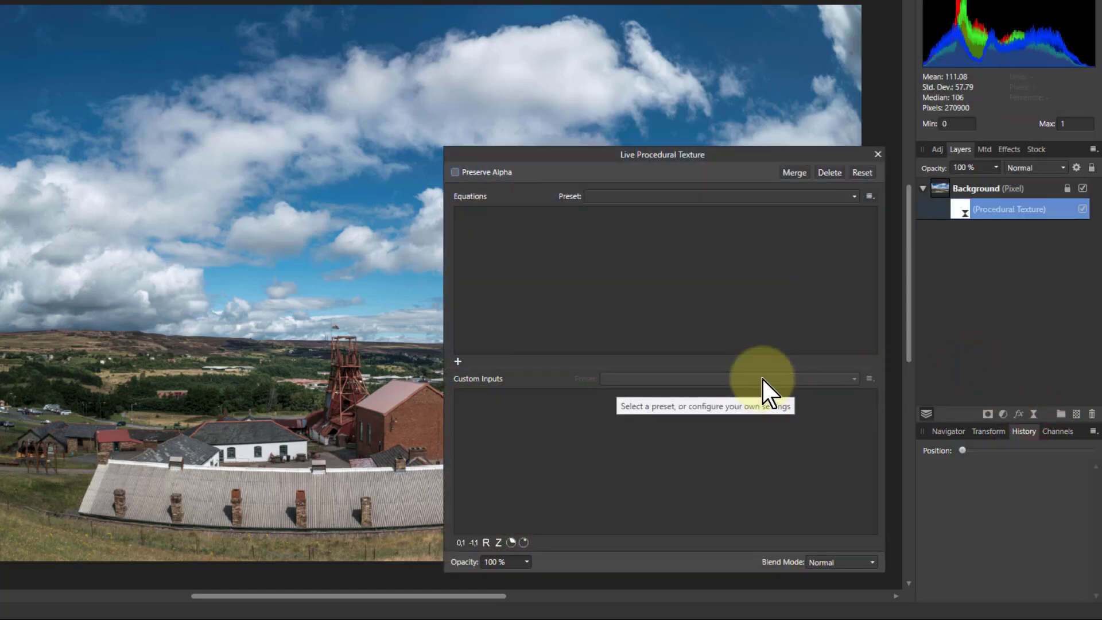
{"action": "mouse_move", "coordinate": [459, 376]}
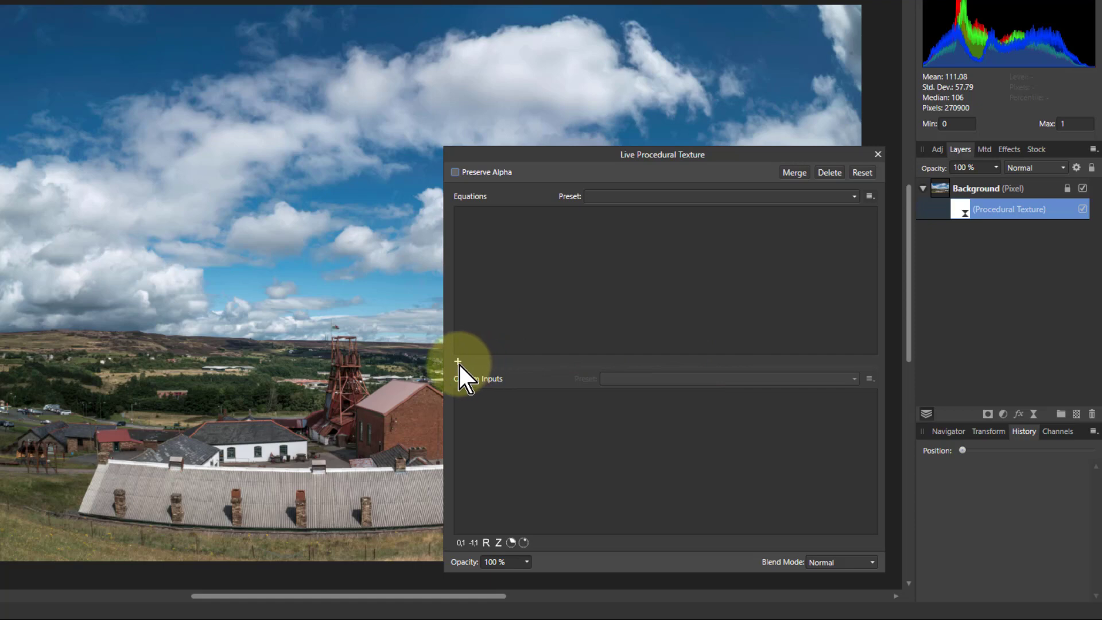
{"action": "left_click", "coordinate": [459, 378]}
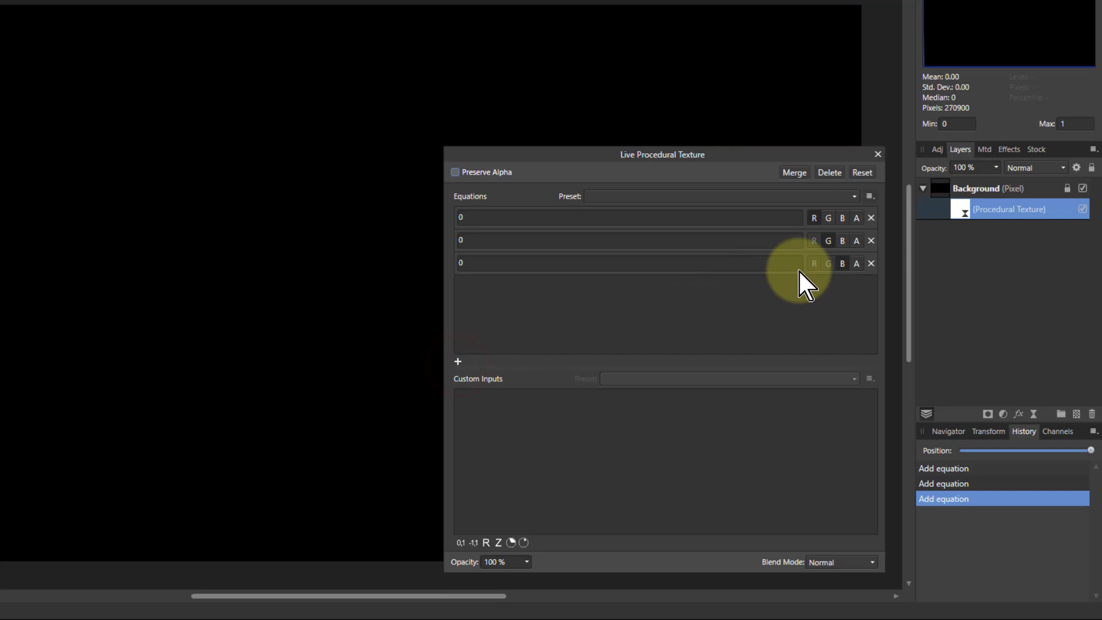
{"action": "mouse_move", "coordinate": [485, 279]}
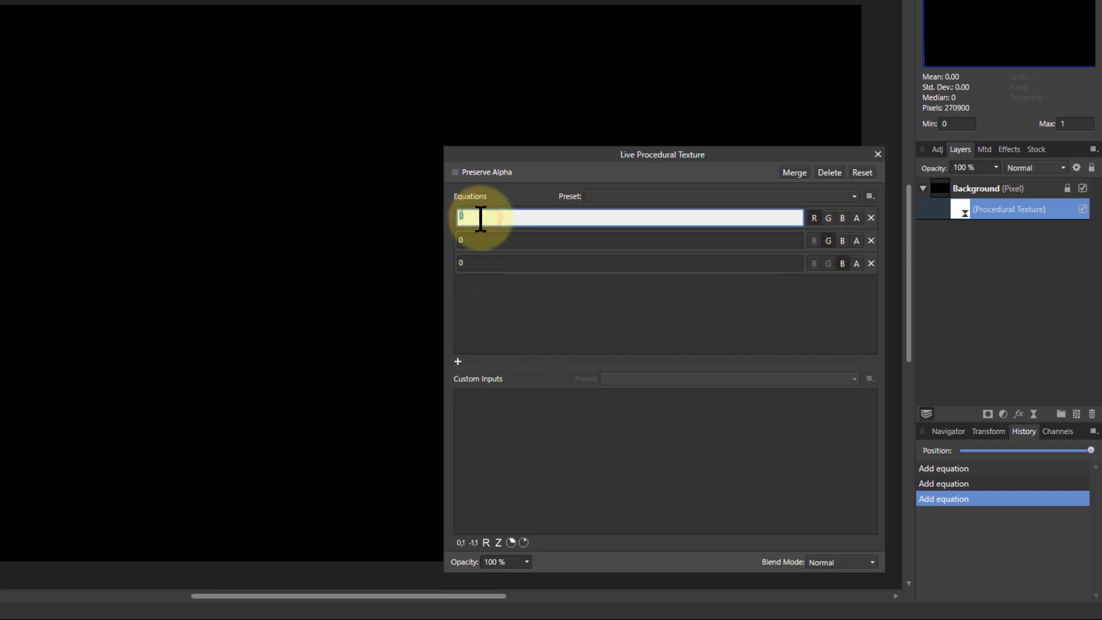
Step: Change the first channel equation from 0 to R*a
{"action": "type", "text": "R"}
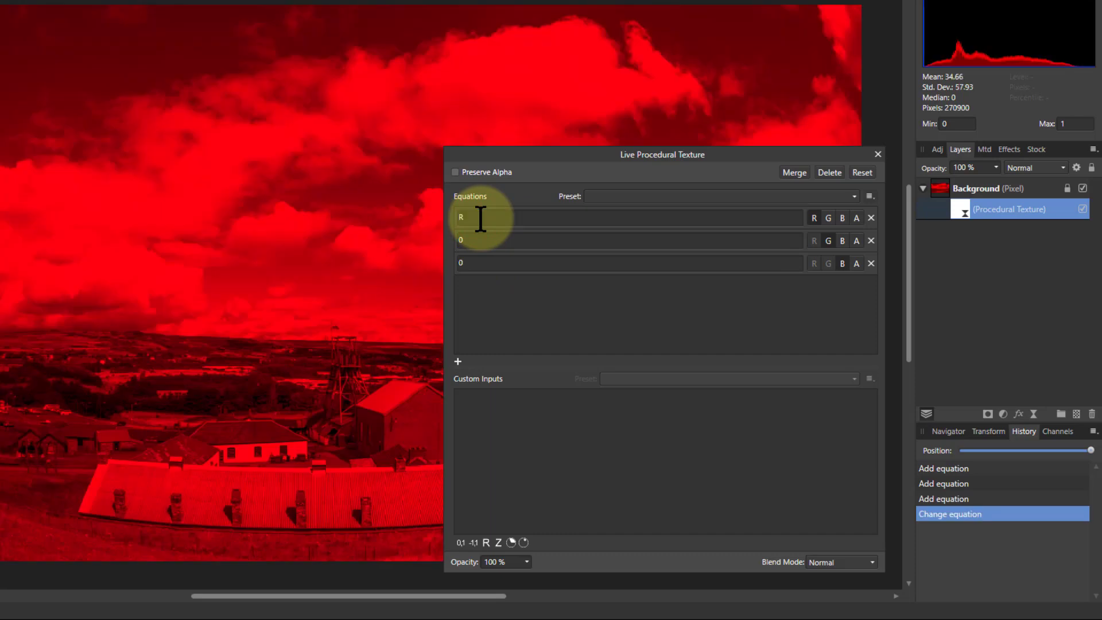
{"action": "mouse_move", "coordinate": [267, 167]}
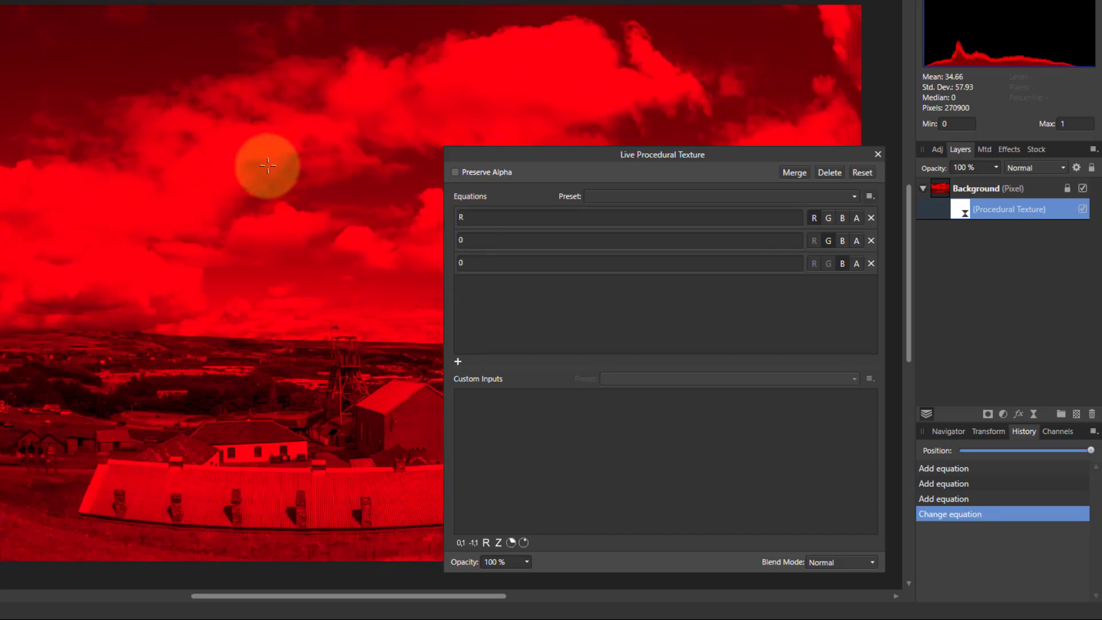
{"action": "mouse_move", "coordinate": [366, 296]}
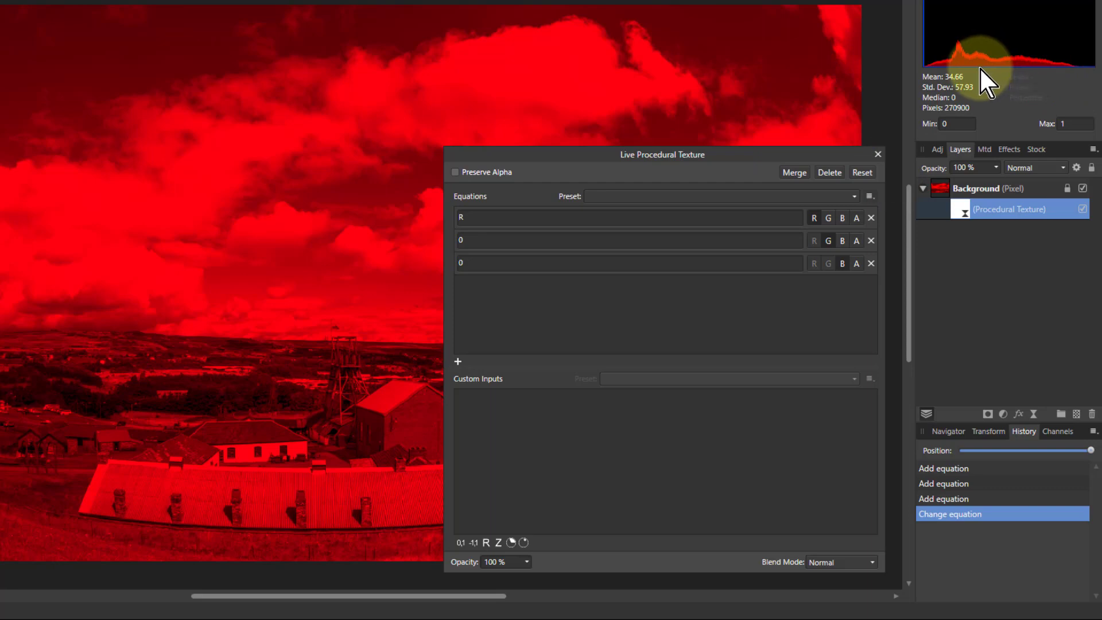
{"action": "mouse_move", "coordinate": [626, 307]}
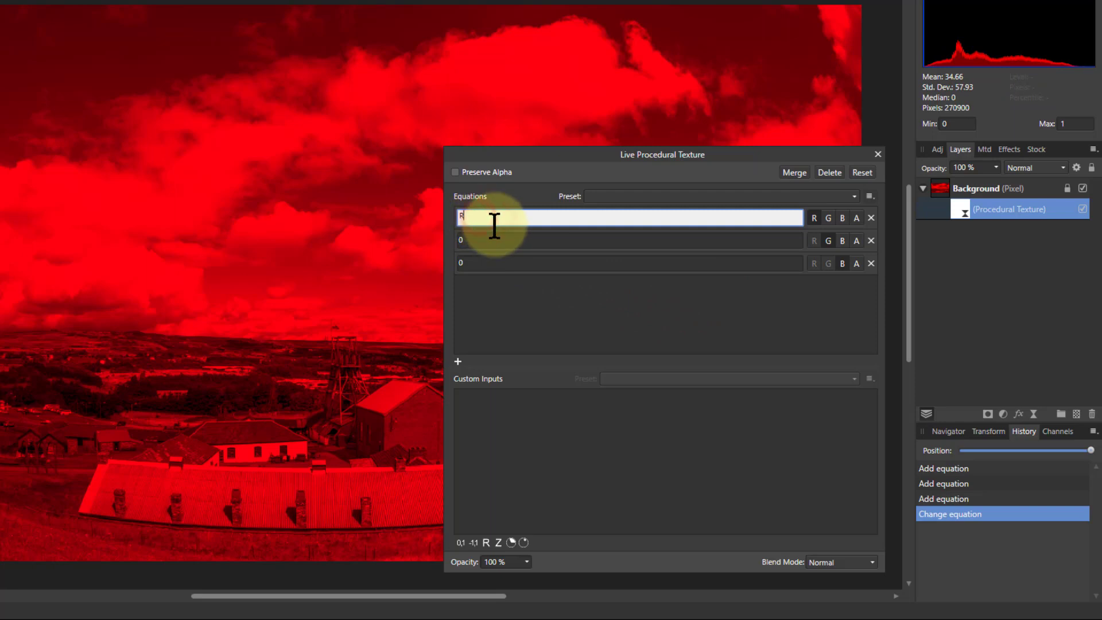
{"action": "type", "text": "*a"}
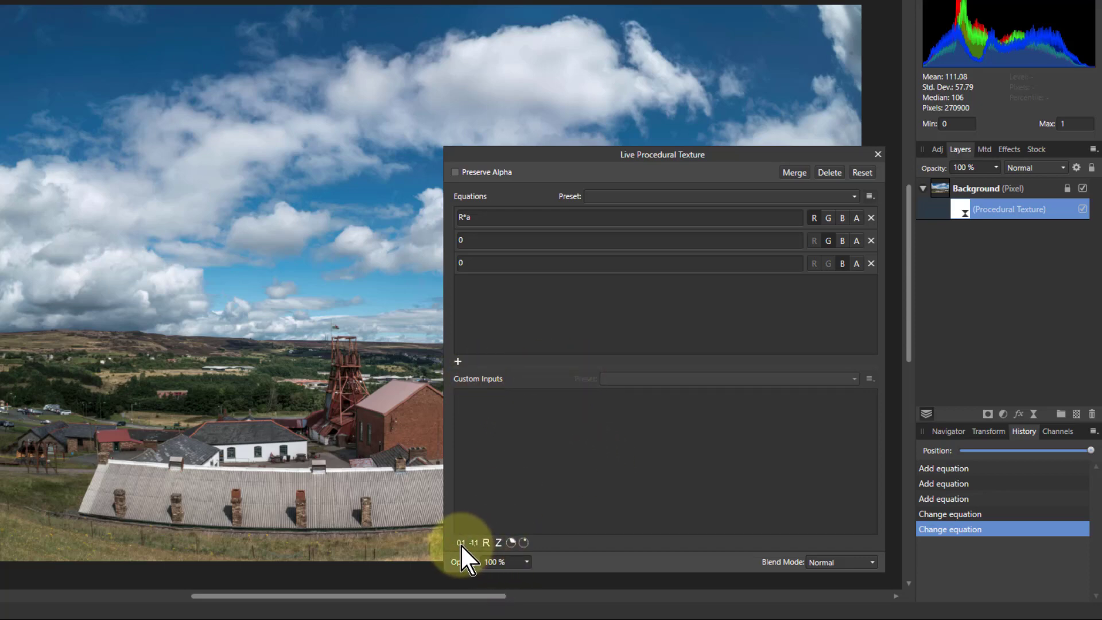
Step: Add a 0–1 custom input 'a', preview the red dimming, then return it to maximum
{"action": "left_click", "coordinate": [458, 362]}
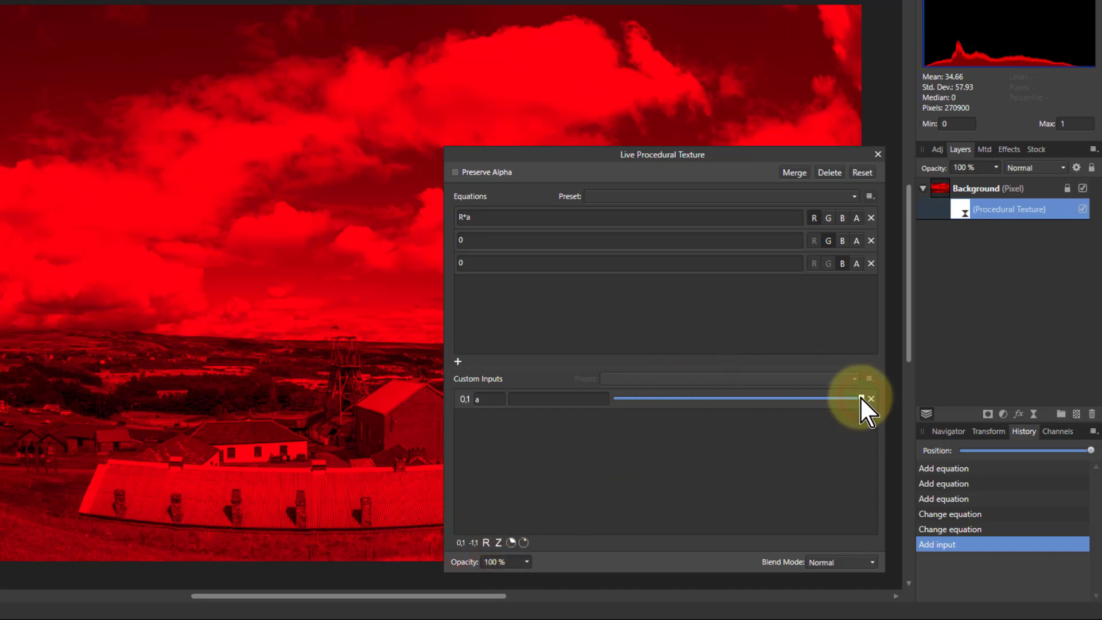
{"action": "left_click_drag", "start_coordinate": [850, 398], "coordinate": [787, 398]}
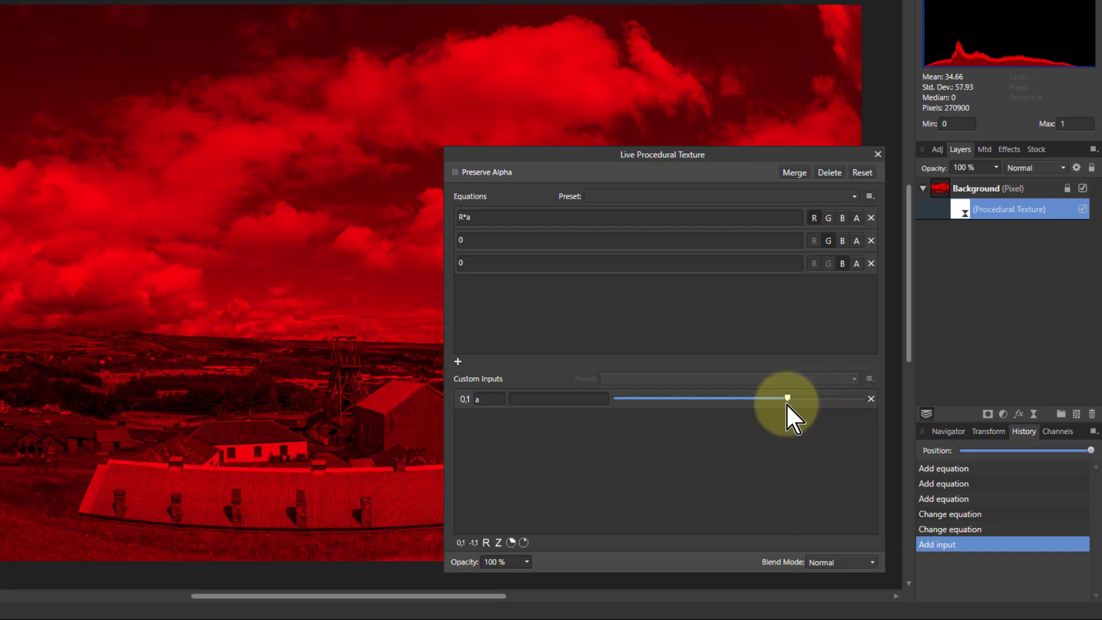
{"action": "left_click_drag", "start_coordinate": [786, 399], "coordinate": [842, 398]}
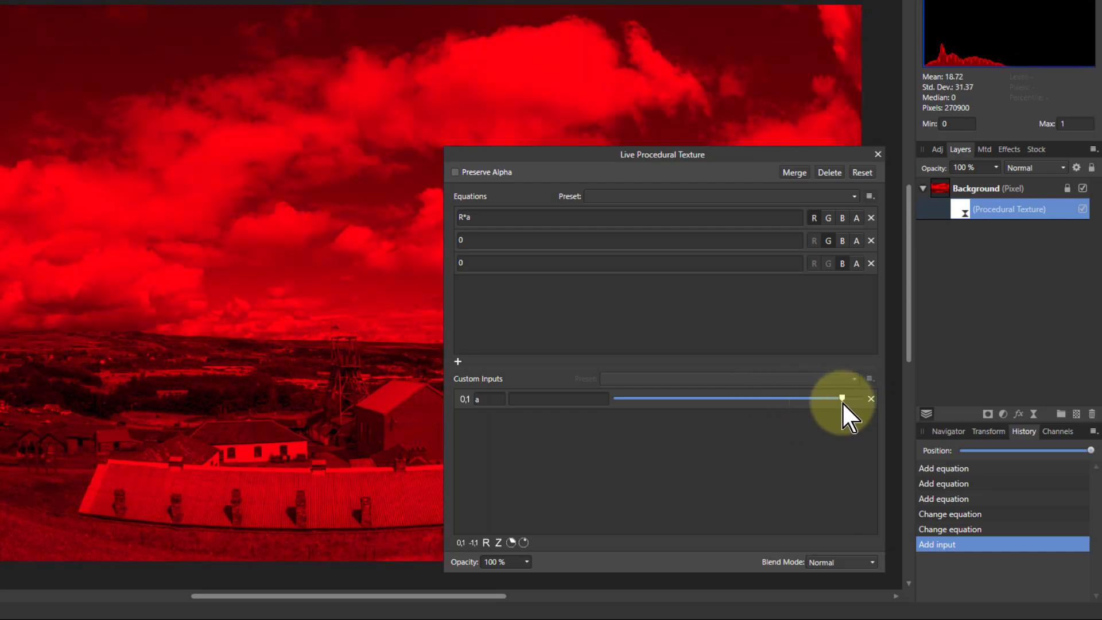
{"action": "left_click_drag", "start_coordinate": [841, 398], "coordinate": [795, 399]}
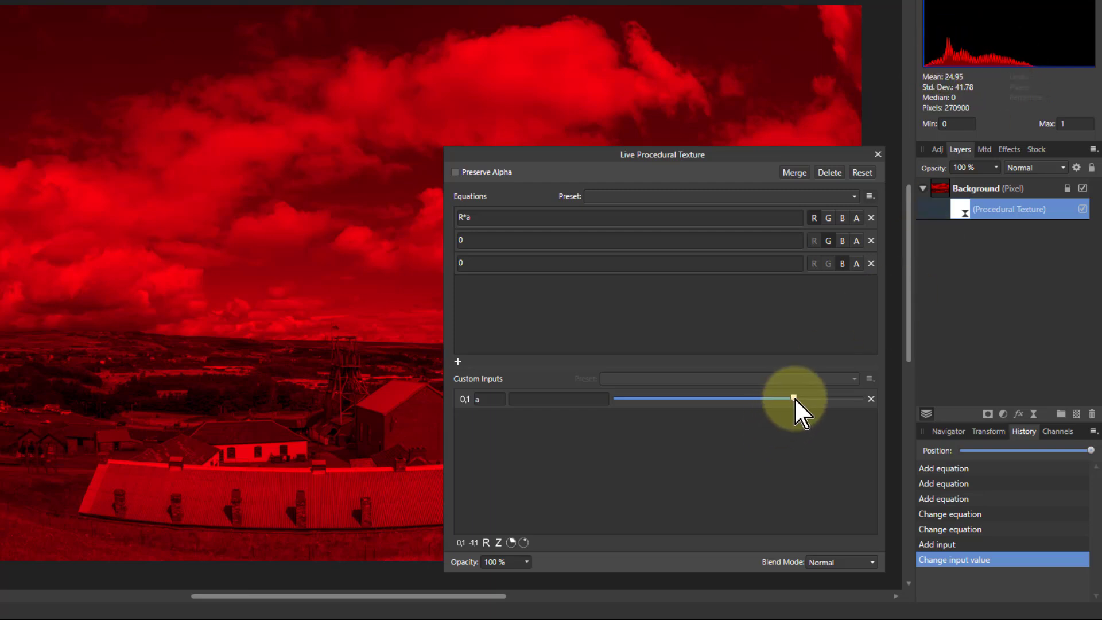
{"action": "left_click_drag", "start_coordinate": [791, 399], "coordinate": [749, 398]}
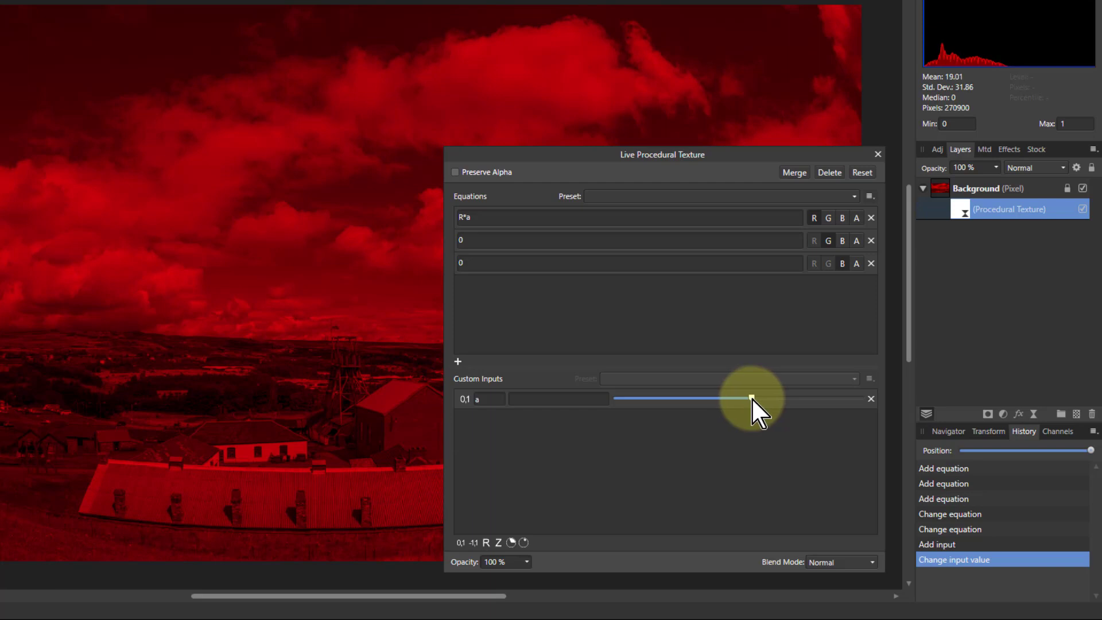
{"action": "left_click_drag", "start_coordinate": [738, 398], "coordinate": [751, 398]}
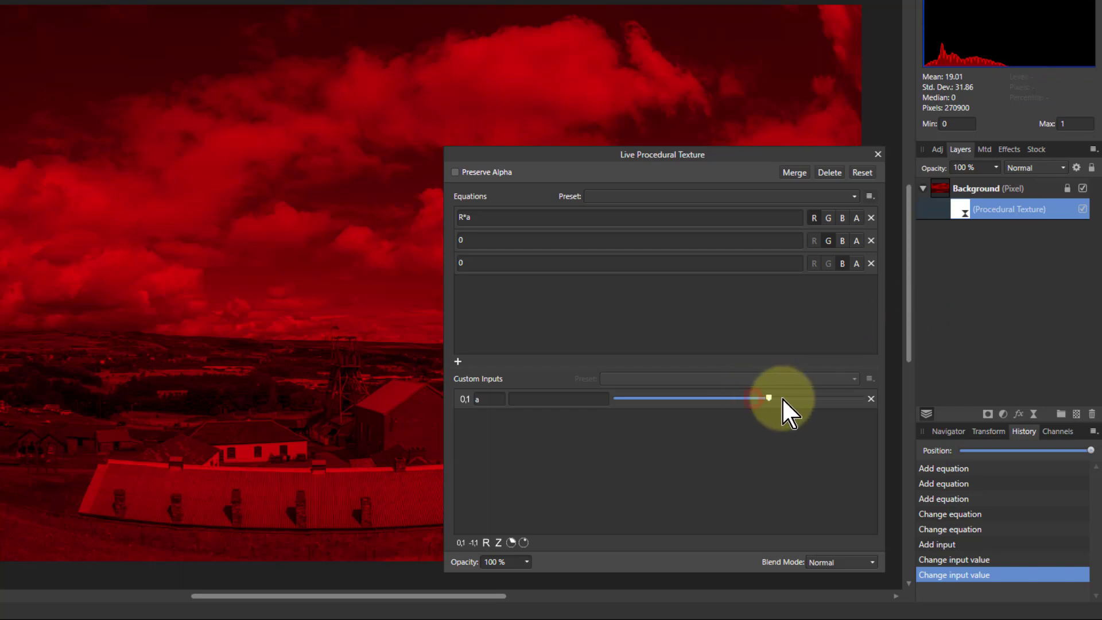
{"action": "left_click_drag", "start_coordinate": [768, 398], "coordinate": [861, 399]}
{"action": "type", "text": "G"}
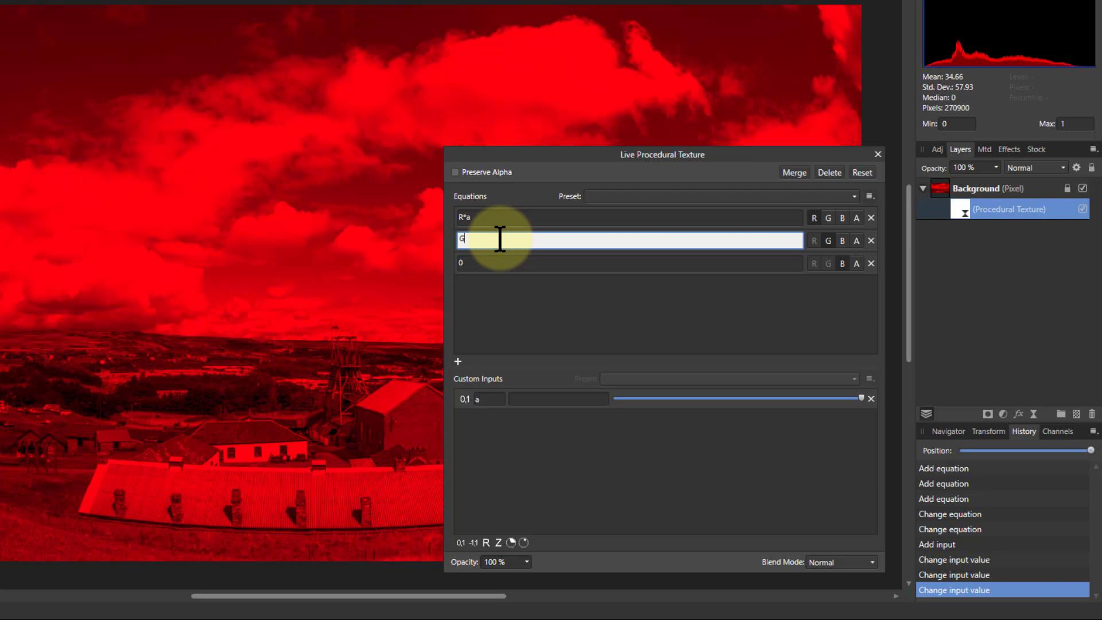
Step: Set the green and blue equations to G*a and B*a
{"action": "type", "text": "*a"}
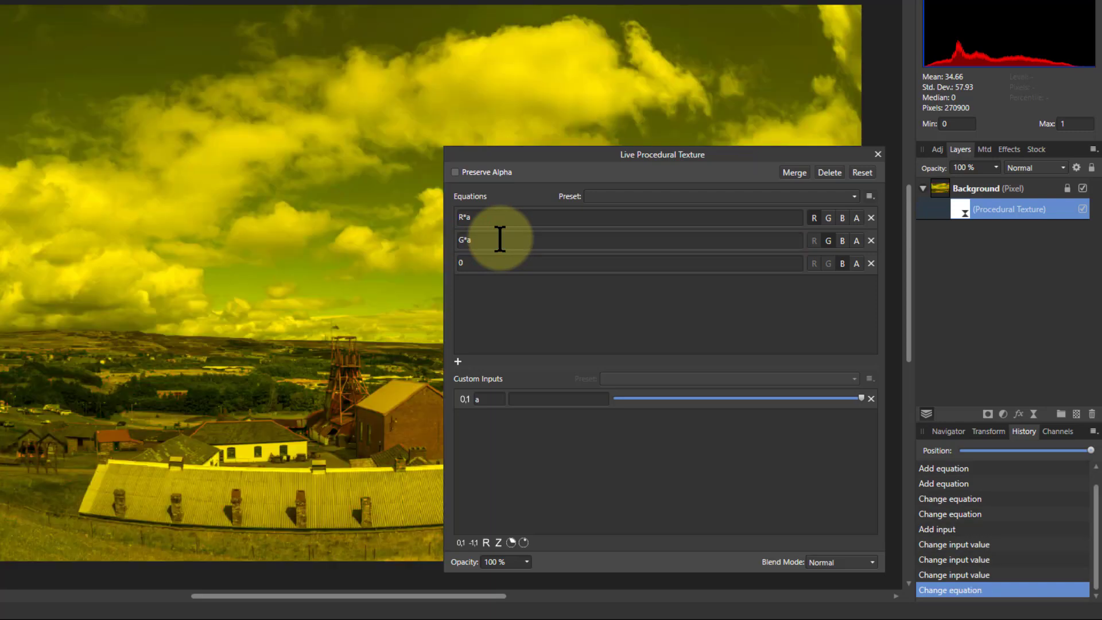
{"action": "type", "text": "B"}
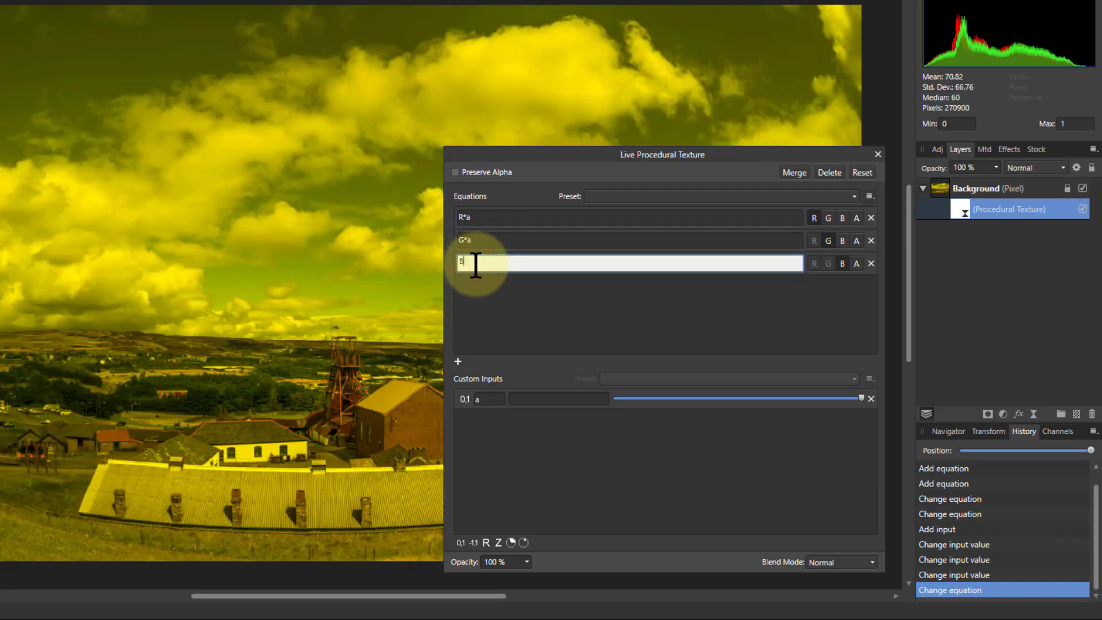
{"action": "type", "text": "*a"}
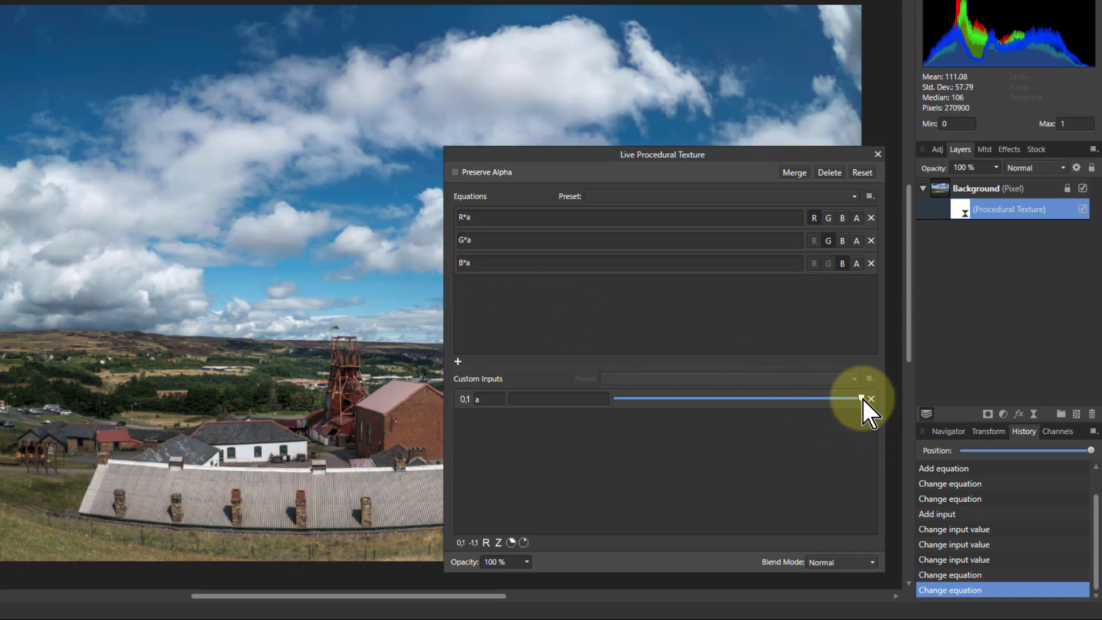
Step: Lower input 'a' to darken the whole landscape, nudging it back slightly
{"action": "left_click_drag", "start_coordinate": [864, 398], "coordinate": [807, 399]}
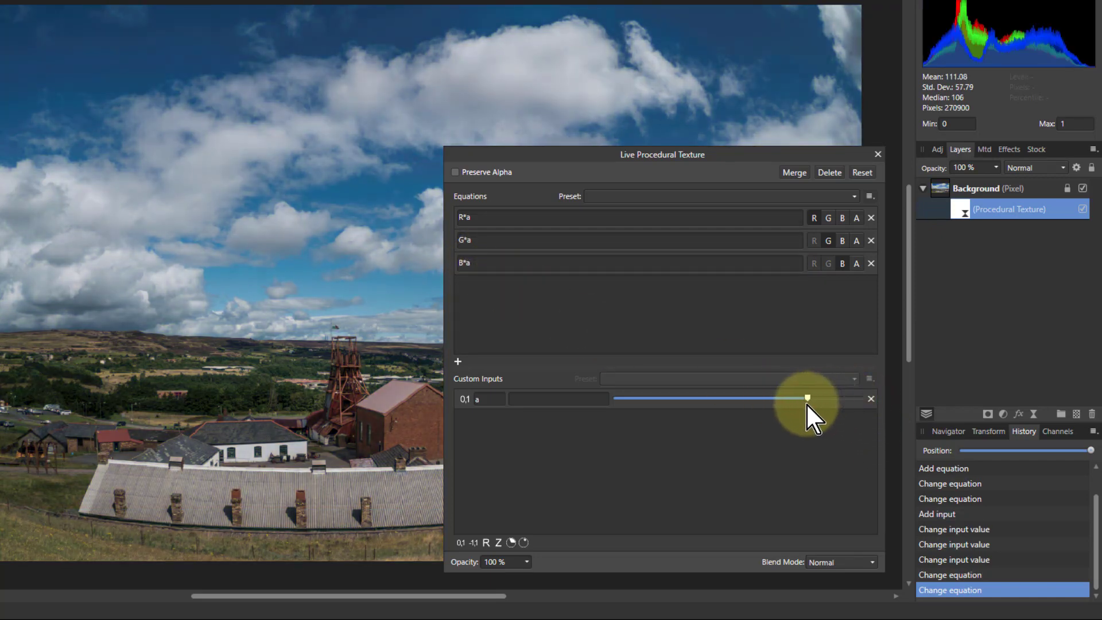
{"action": "left_click_drag", "start_coordinate": [806, 398], "coordinate": [775, 398]}
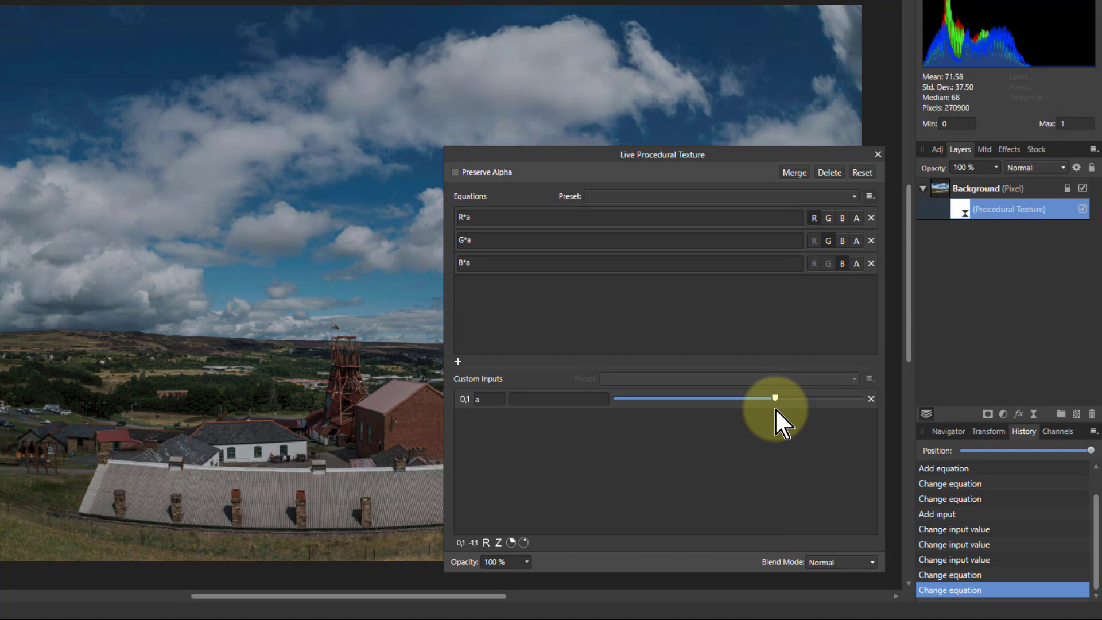
{"action": "left_click_drag", "start_coordinate": [774, 397], "coordinate": [739, 398]}
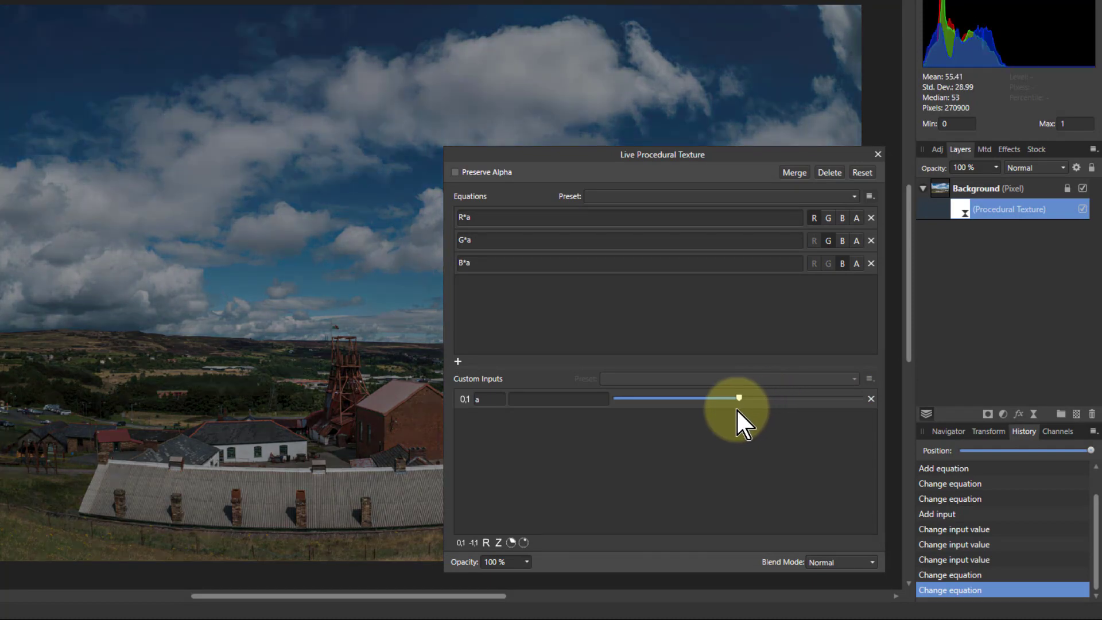
{"action": "left_click_drag", "start_coordinate": [740, 398], "coordinate": [704, 399]}
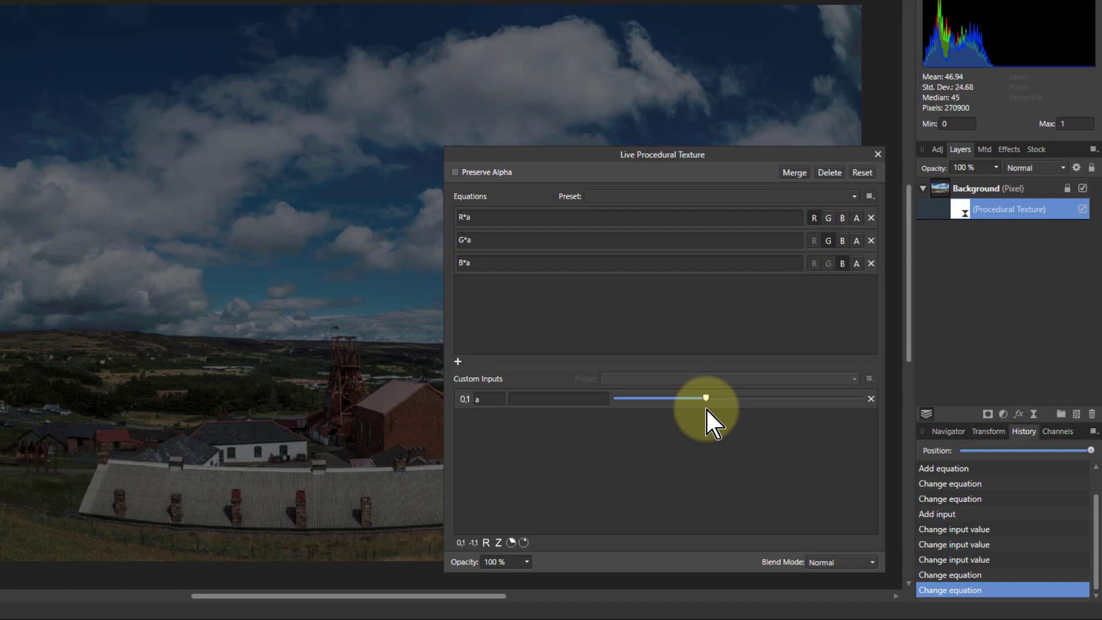
{"action": "left_click_drag", "start_coordinate": [705, 397], "coordinate": [735, 397]}
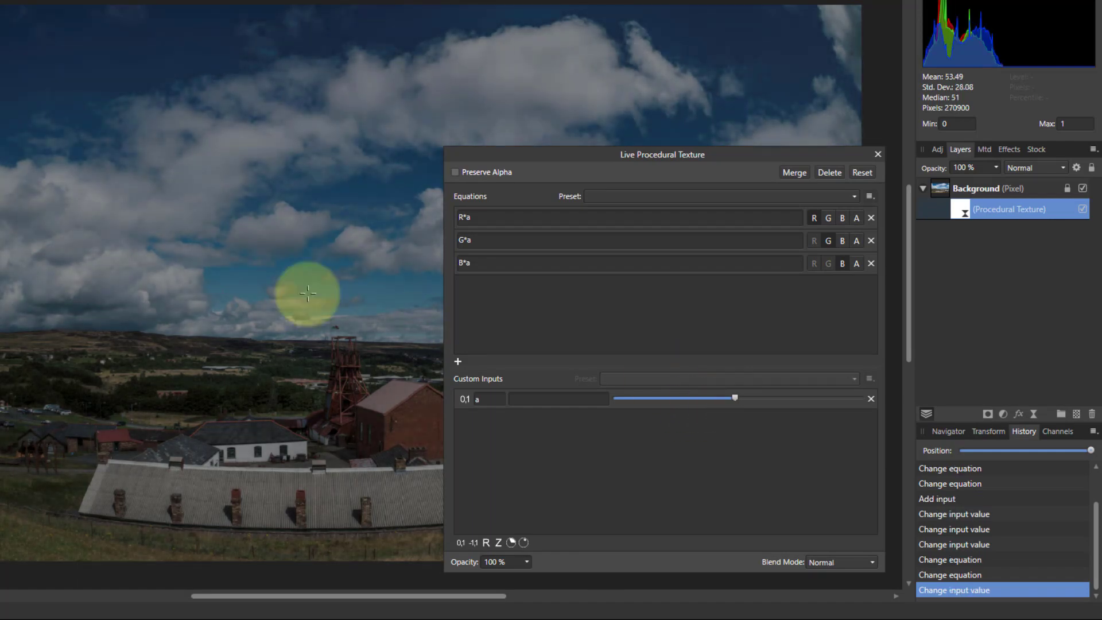
{"action": "mouse_move", "coordinate": [794, 292]}
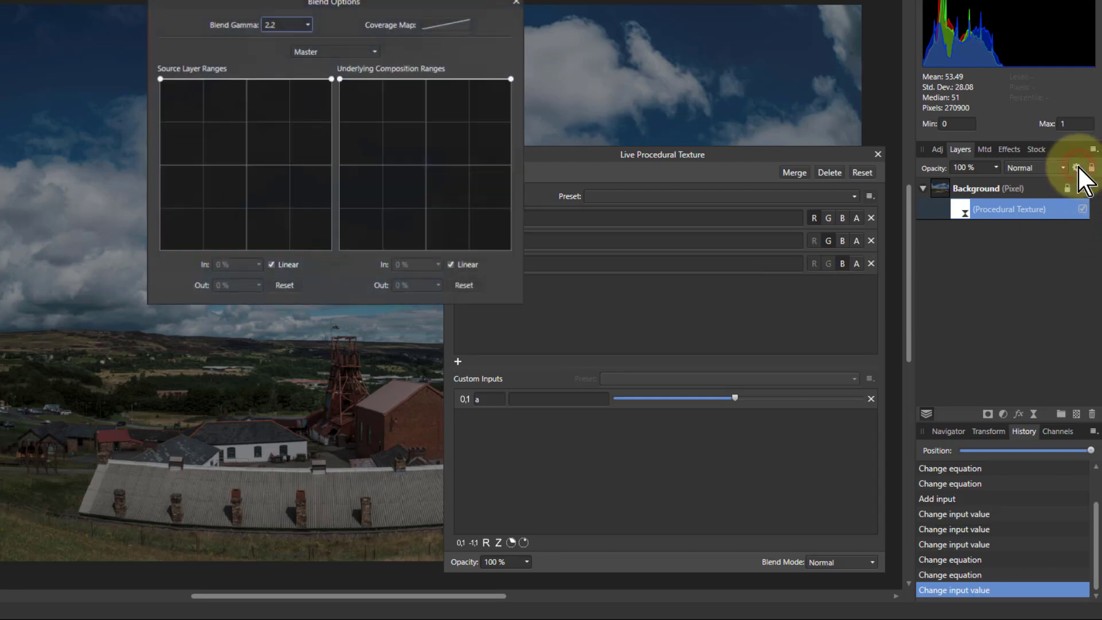
Step: Move Blend Options down and test the Underlying Composition Ranges curve, restoring the diagonal
{"action": "left_click_drag", "start_coordinate": [334, 2], "coordinate": [232, 173]}
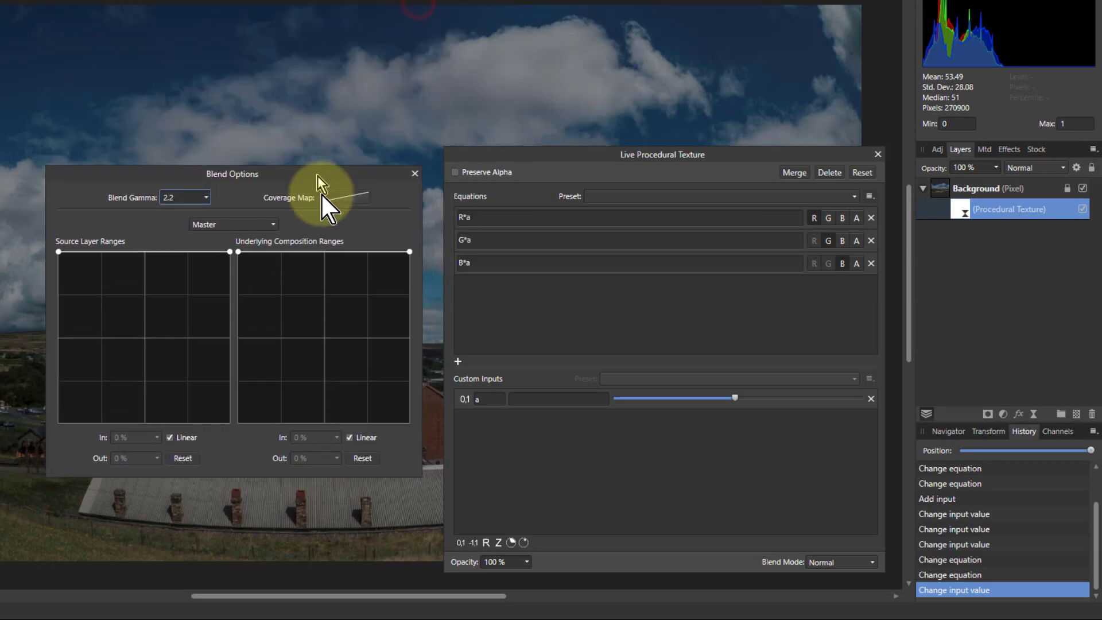
{"action": "left_click_drag", "start_coordinate": [231, 174], "coordinate": [240, 228]}
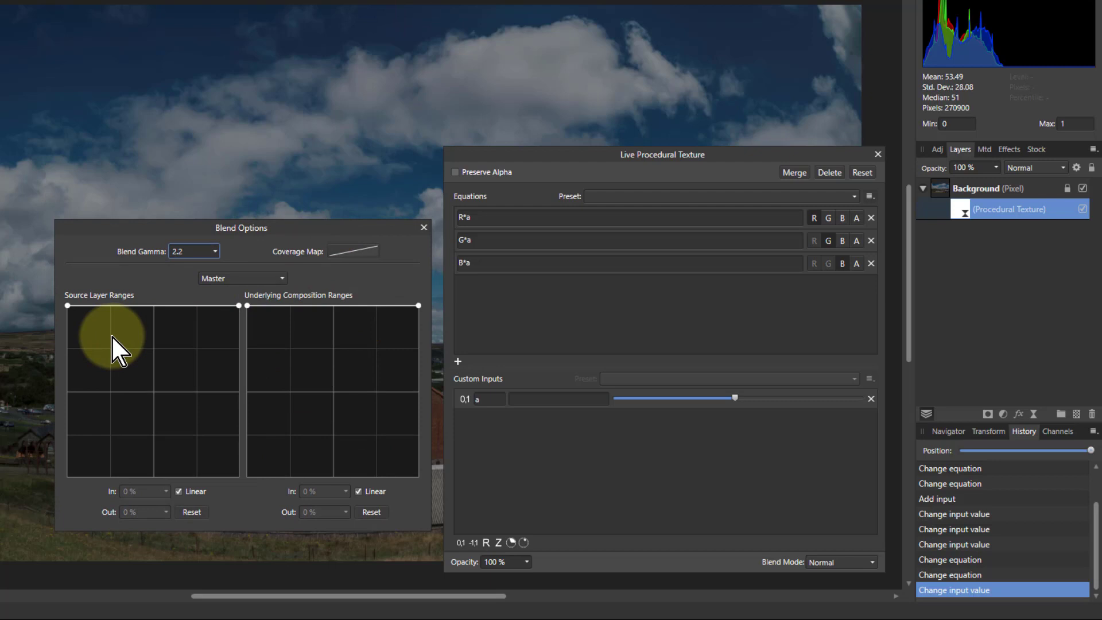
{"action": "mouse_move", "coordinate": [288, 358]}
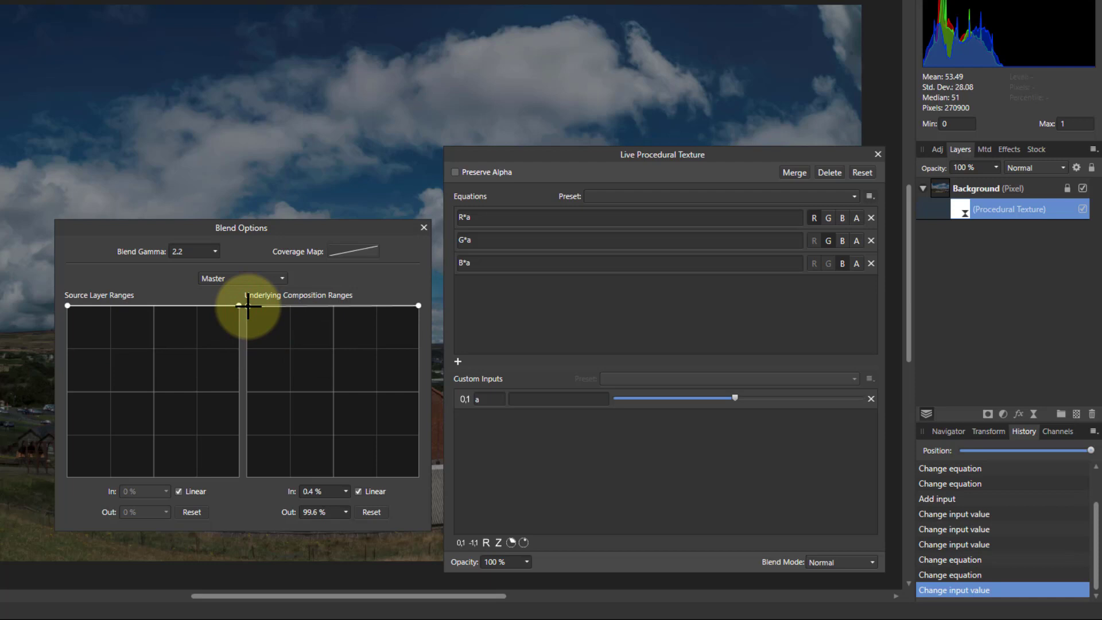
{"action": "left_click_drag", "start_coordinate": [248, 304], "coordinate": [248, 388]}
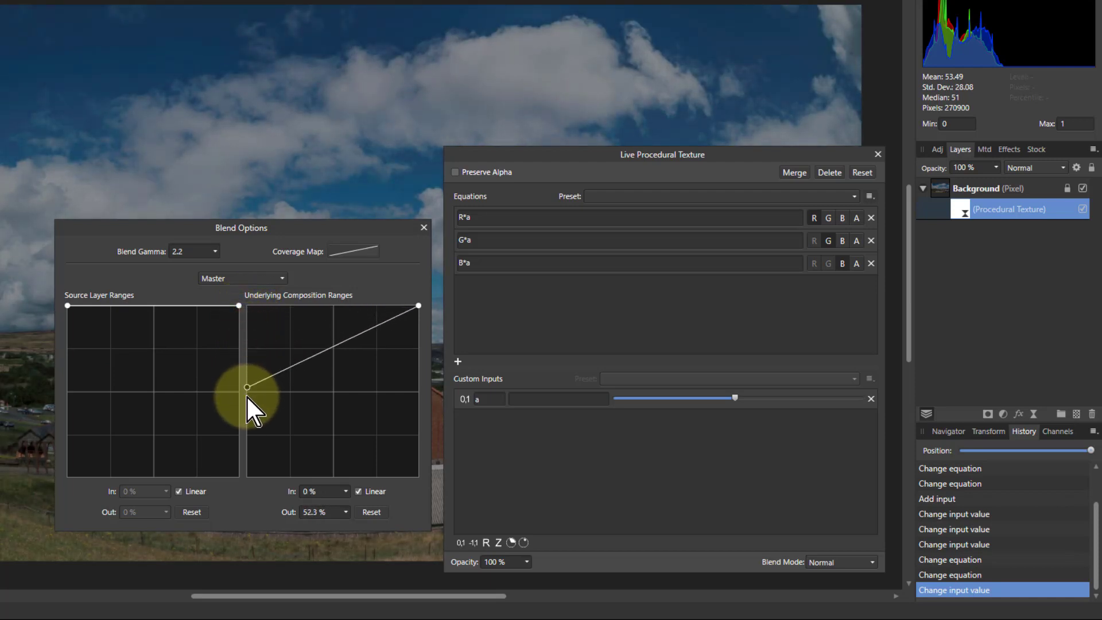
{"action": "left_click_drag", "start_coordinate": [248, 388], "coordinate": [253, 474]}
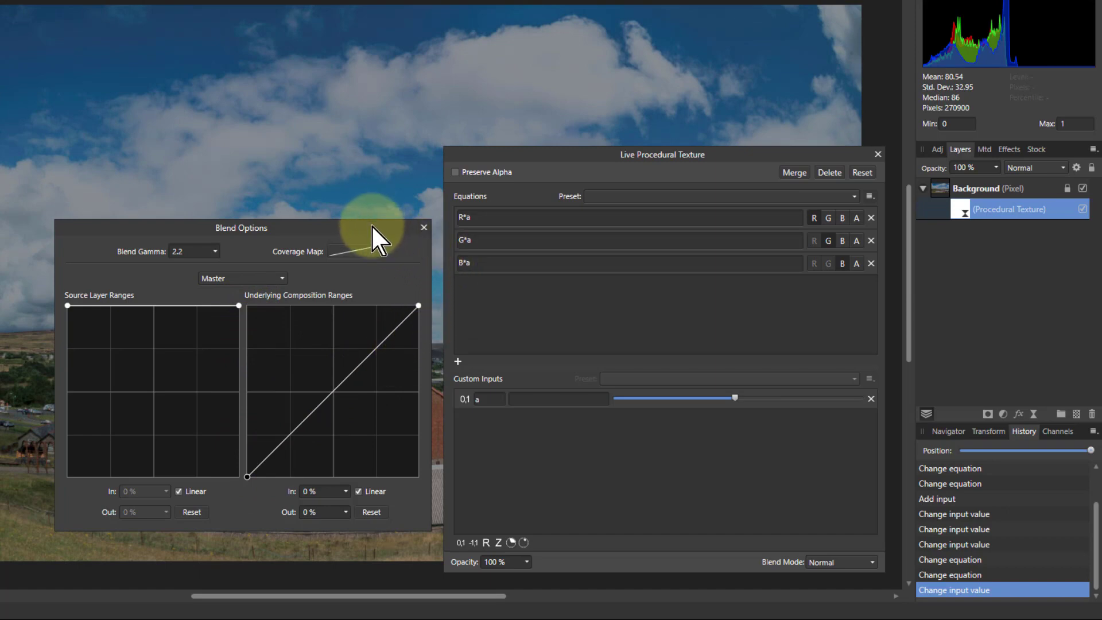
Step: Bend the range curve with smoothing on, then reset the ranges and close Blend Options
{"action": "left_click_drag", "start_coordinate": [239, 228], "coordinate": [391, 285]}
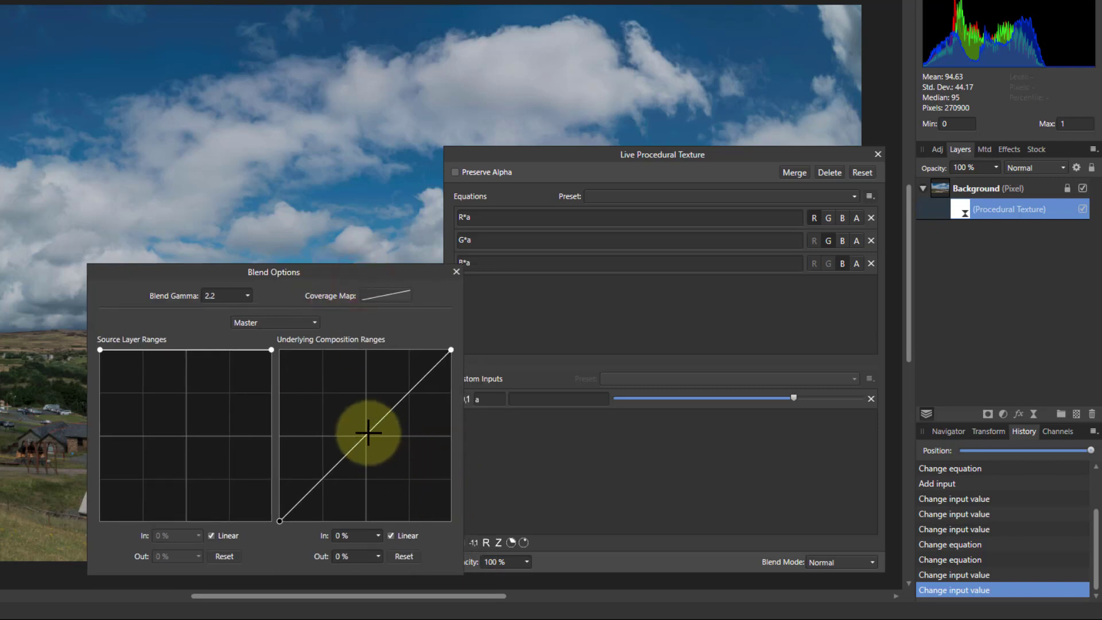
{"action": "left_click_drag", "start_coordinate": [365, 432], "coordinate": [383, 450]}
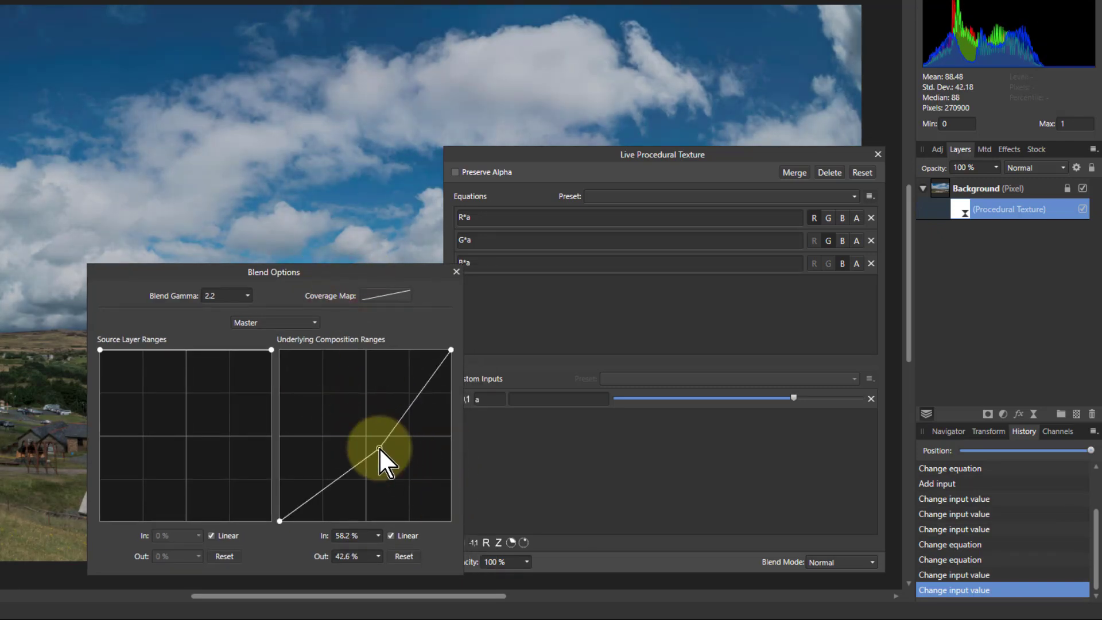
{"action": "left_click", "coordinate": [390, 535]}
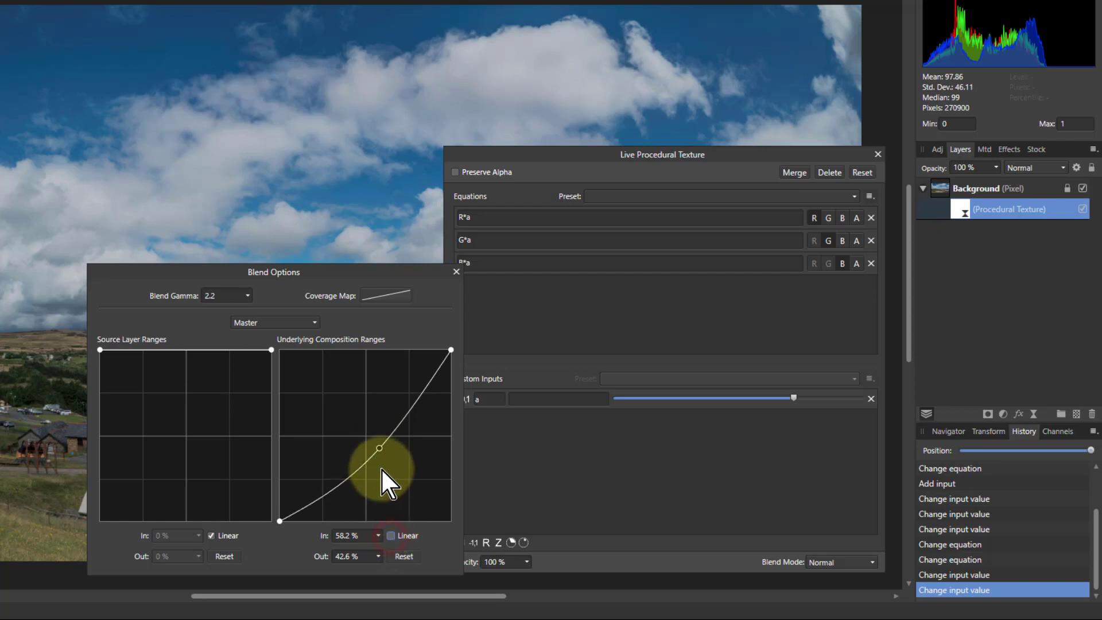
{"action": "left_click_drag", "start_coordinate": [379, 449], "coordinate": [351, 428]}
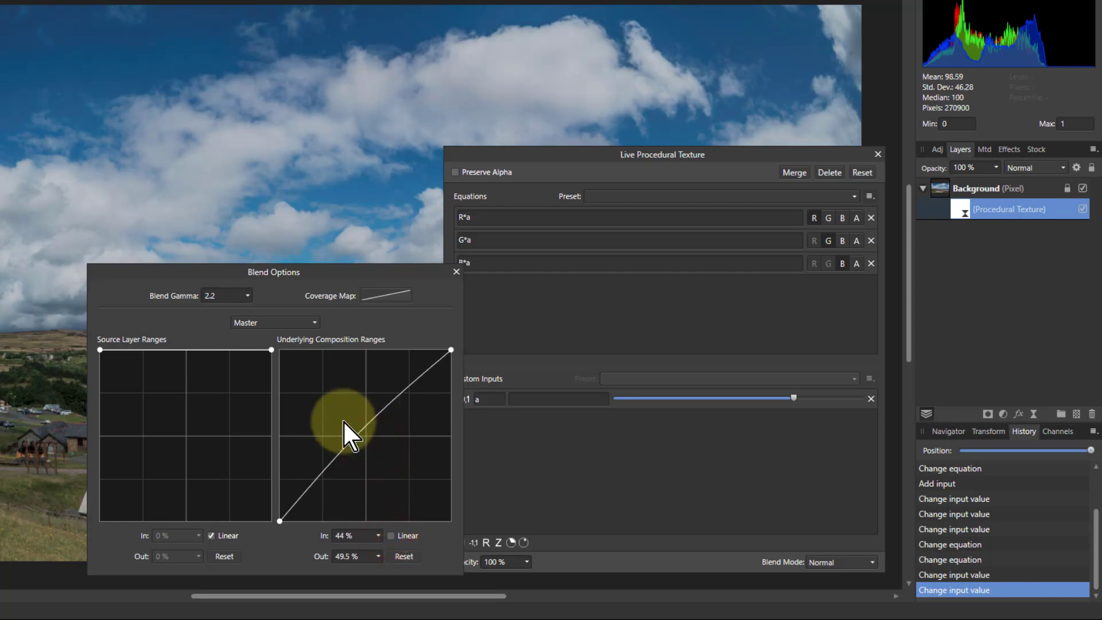
{"action": "left_click_drag", "start_coordinate": [348, 429], "coordinate": [404, 383]}
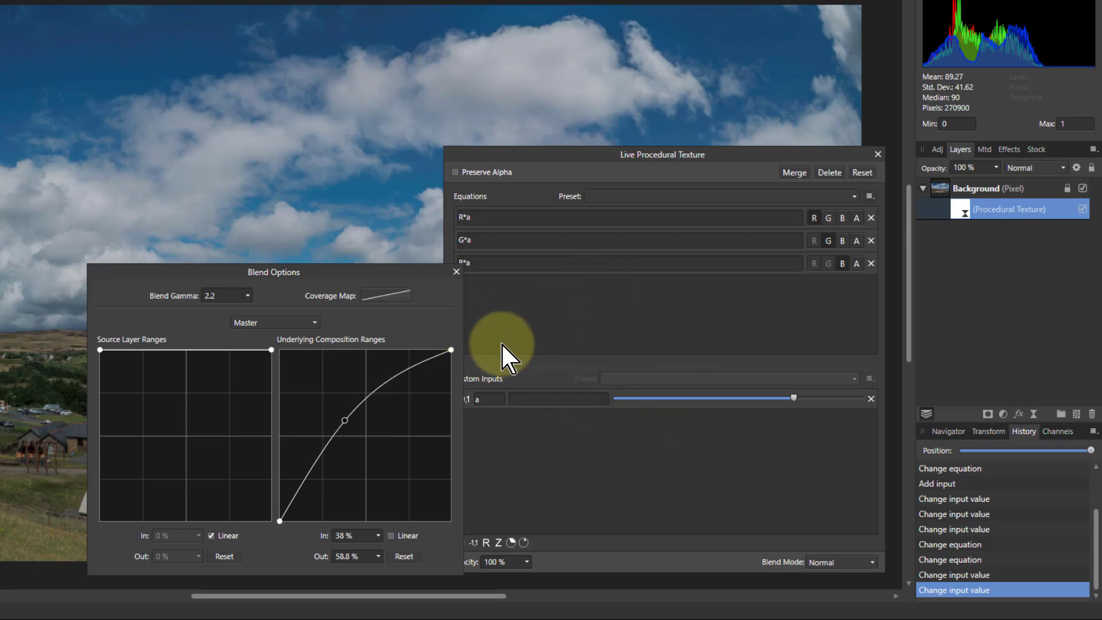
{"action": "left_click", "coordinate": [403, 556]}
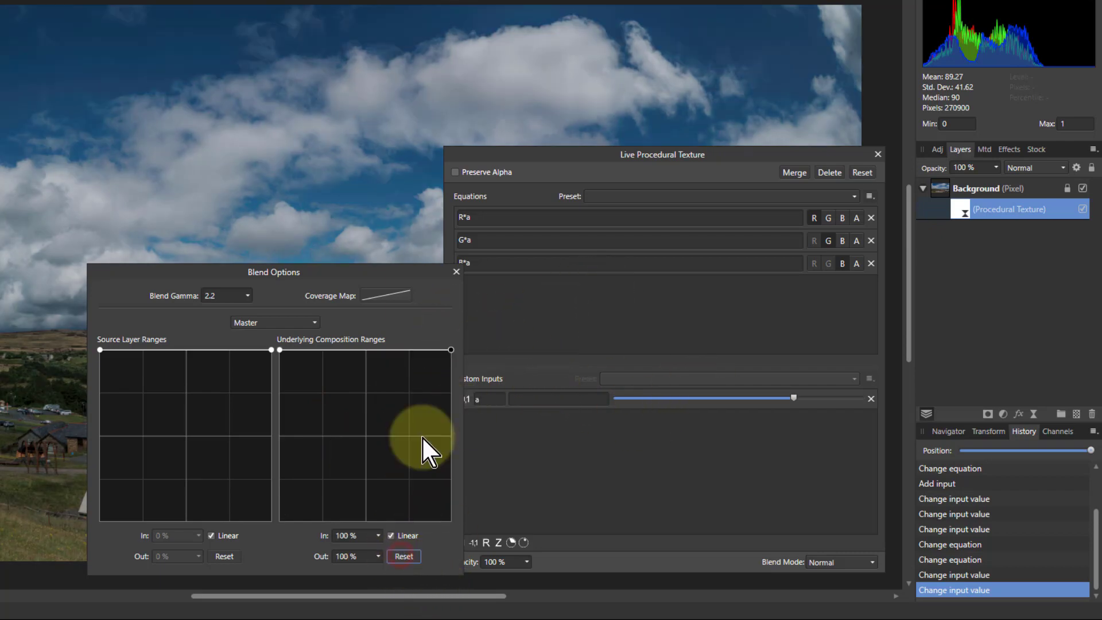
{"action": "left_click", "coordinate": [456, 271]}
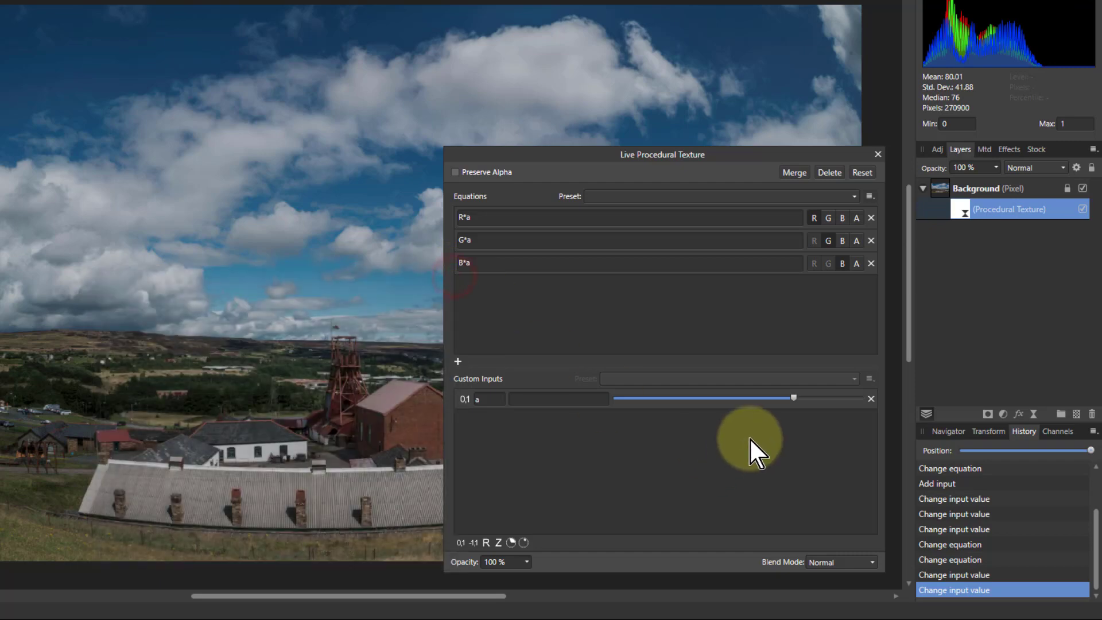
Step: Adjust input 'a', then append +b to each equation: R*a+b, G*a+b, B*a+b
{"action": "left_click_drag", "start_coordinate": [793, 398], "coordinate": [860, 398]}
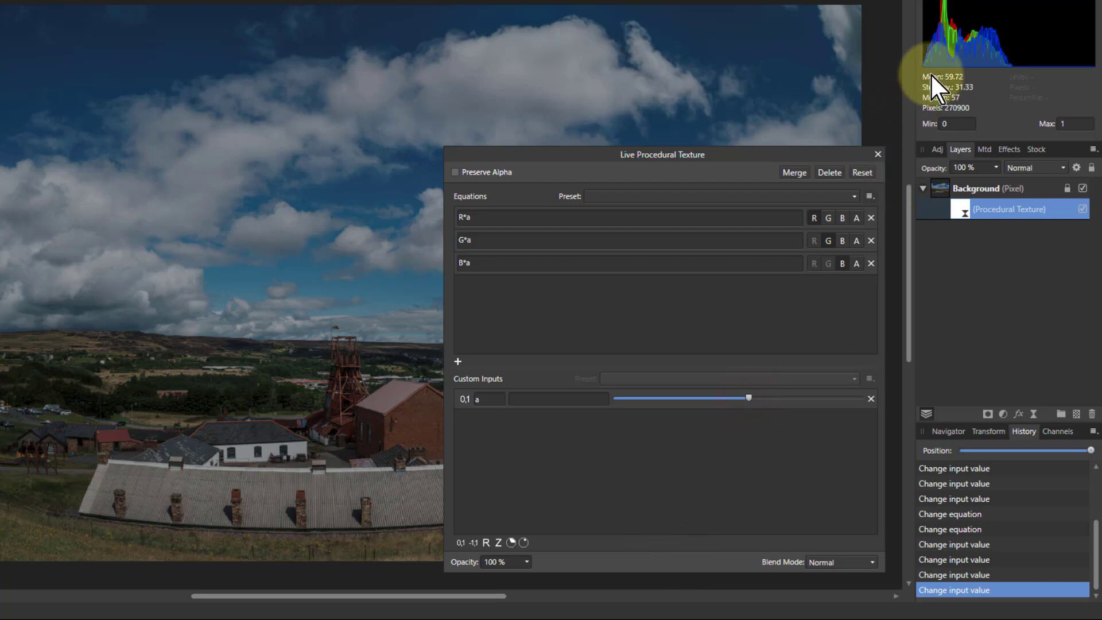
{"action": "mouse_move", "coordinate": [957, 43]}
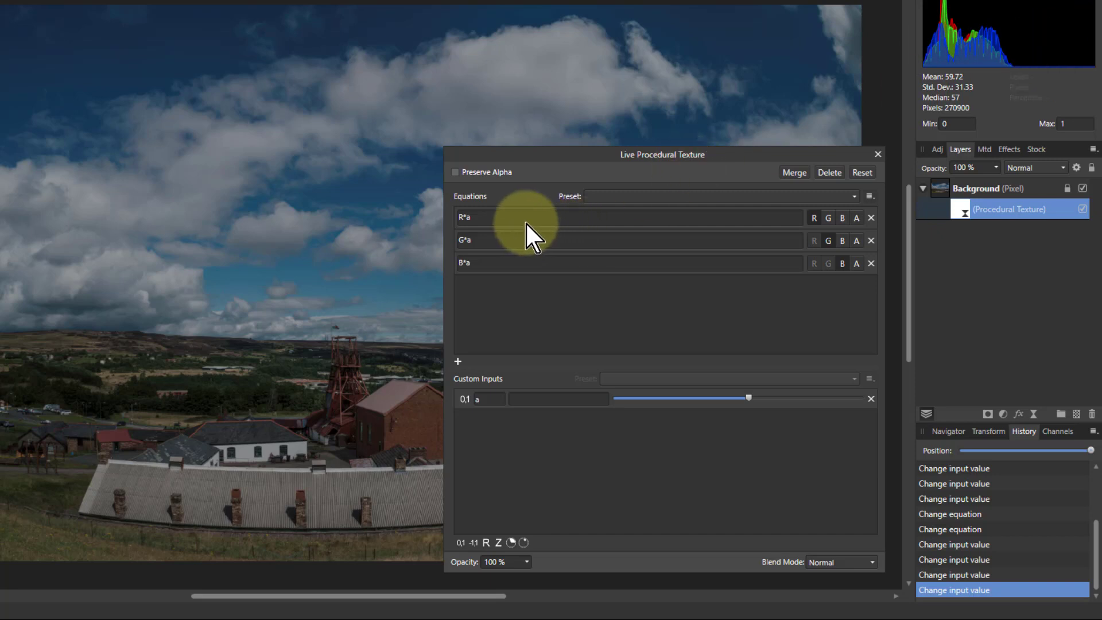
{"action": "left_click", "coordinate": [504, 218]}
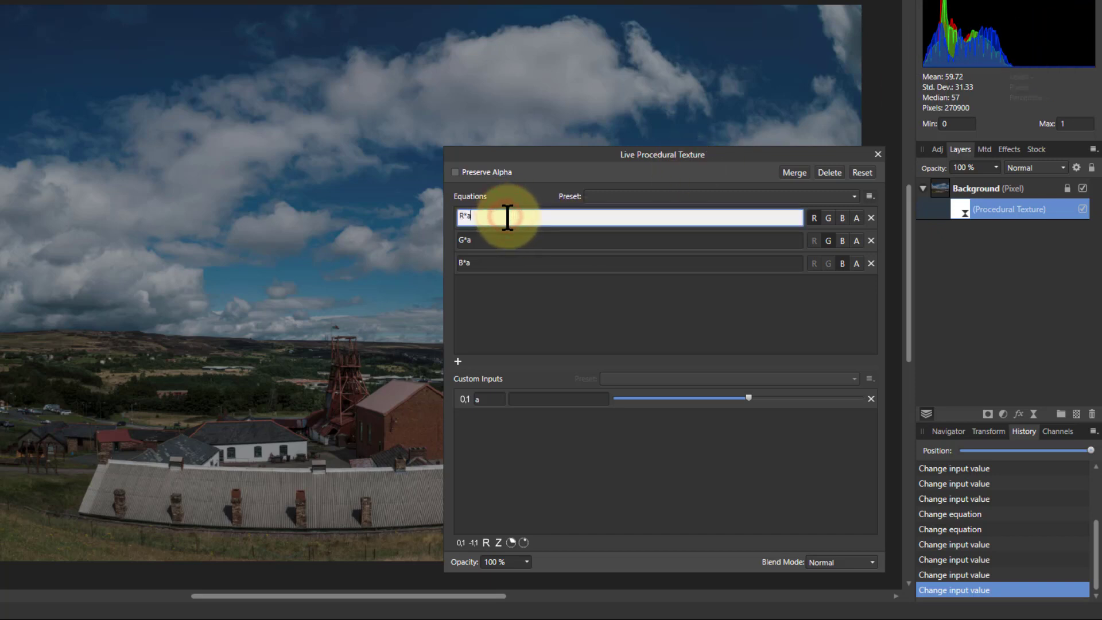
{"action": "type", "text": "+b"}
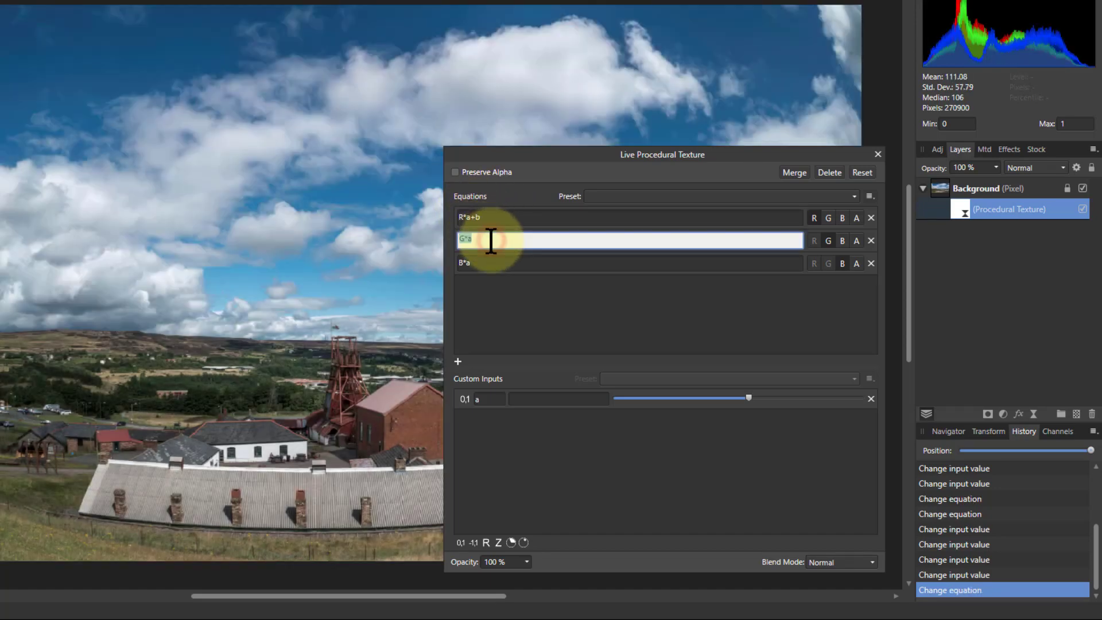
{"action": "type", "text": "+b"}
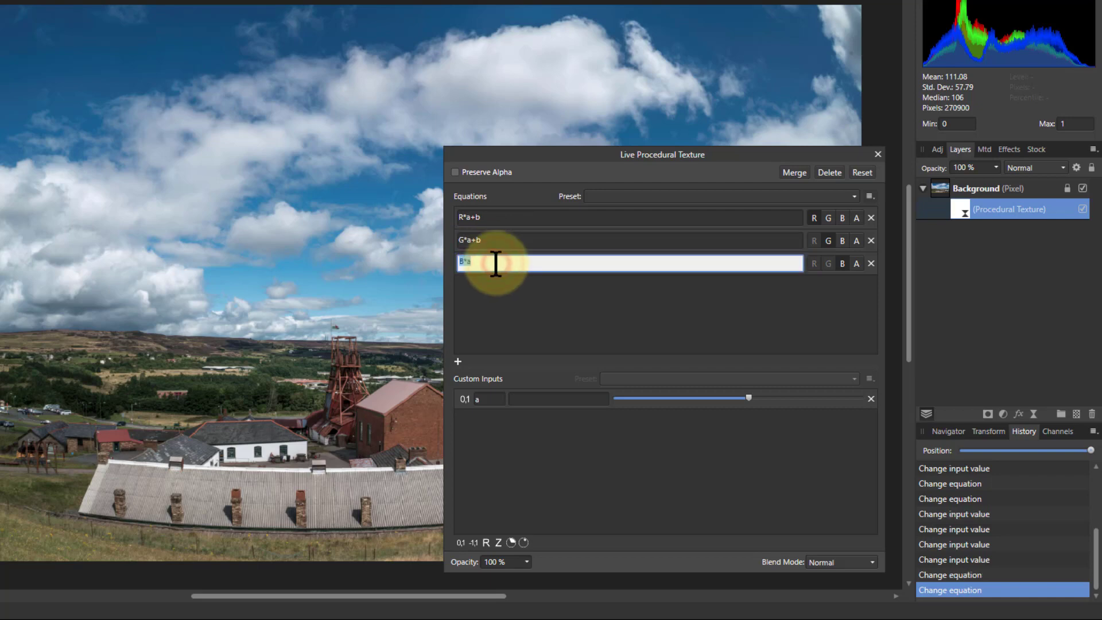
{"action": "type", "text": "a+b"}
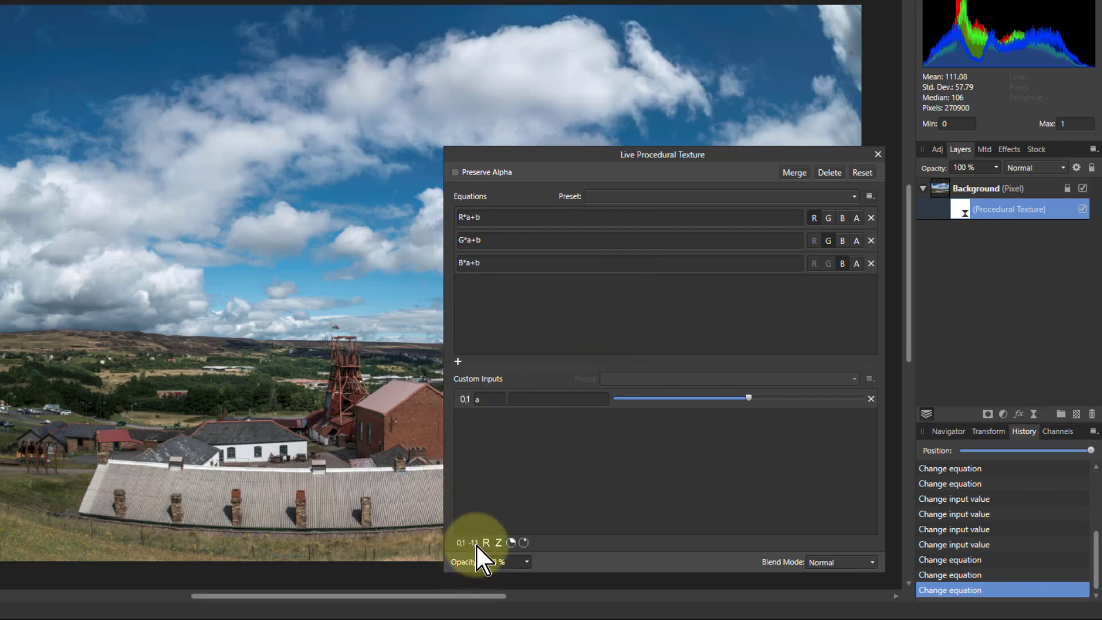
Step: Add a -1 to 1 custom input 'b' and raise it to brighten the photo
{"action": "left_click", "coordinate": [457, 361]}
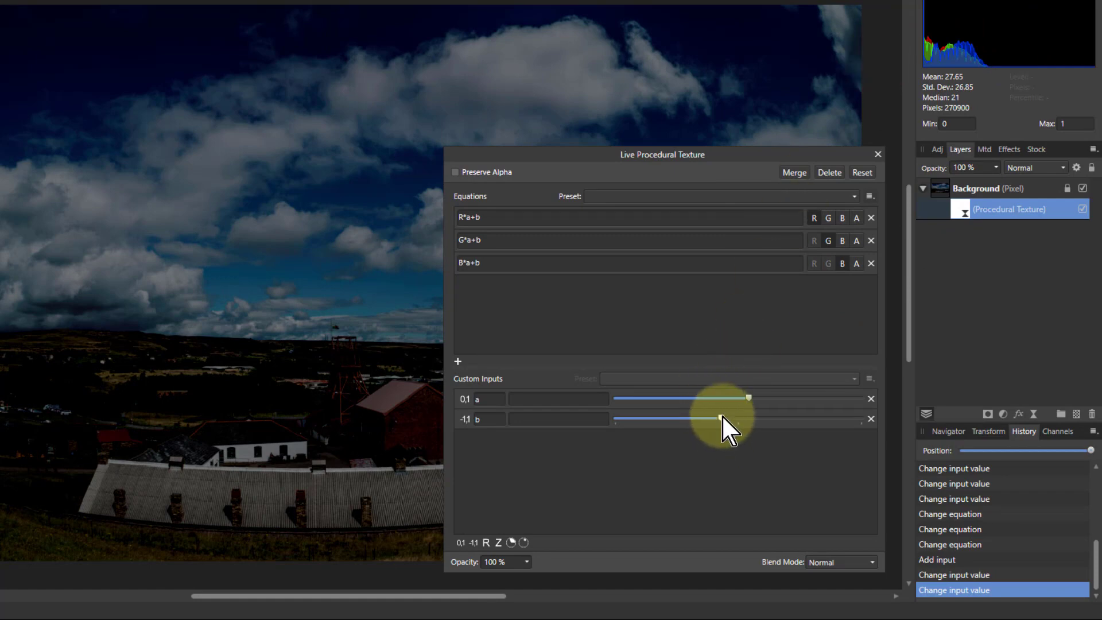
{"action": "left_click_drag", "start_coordinate": [702, 419], "coordinate": [760, 419]}
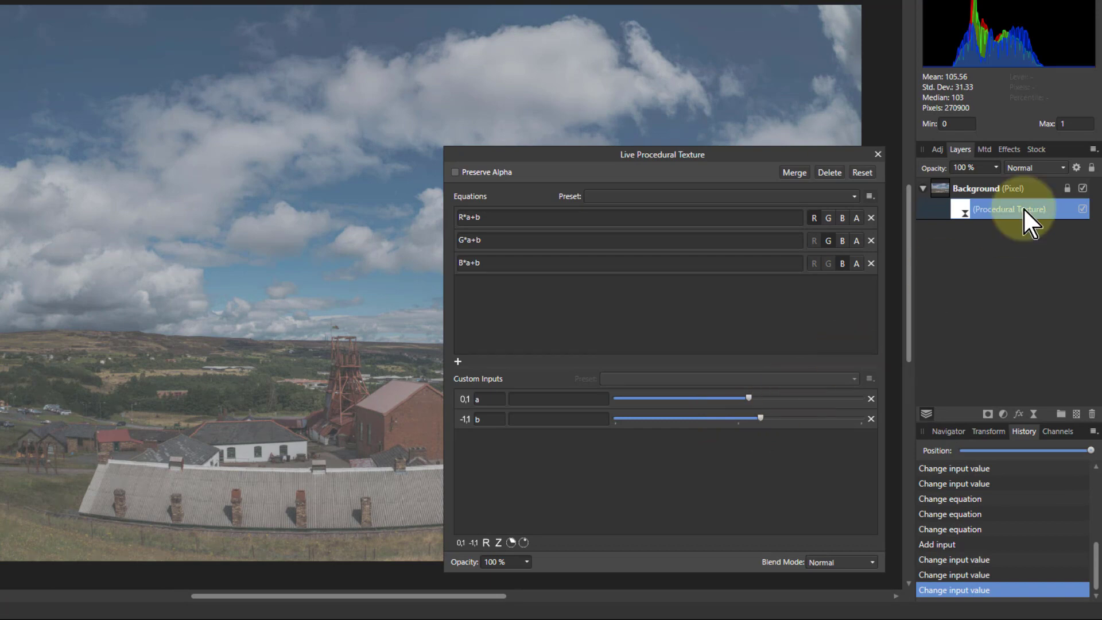
Step: Restore the underlying blend range to a diagonal, test input 'b', and close Blend Options
{"action": "left_click", "coordinate": [1076, 168]}
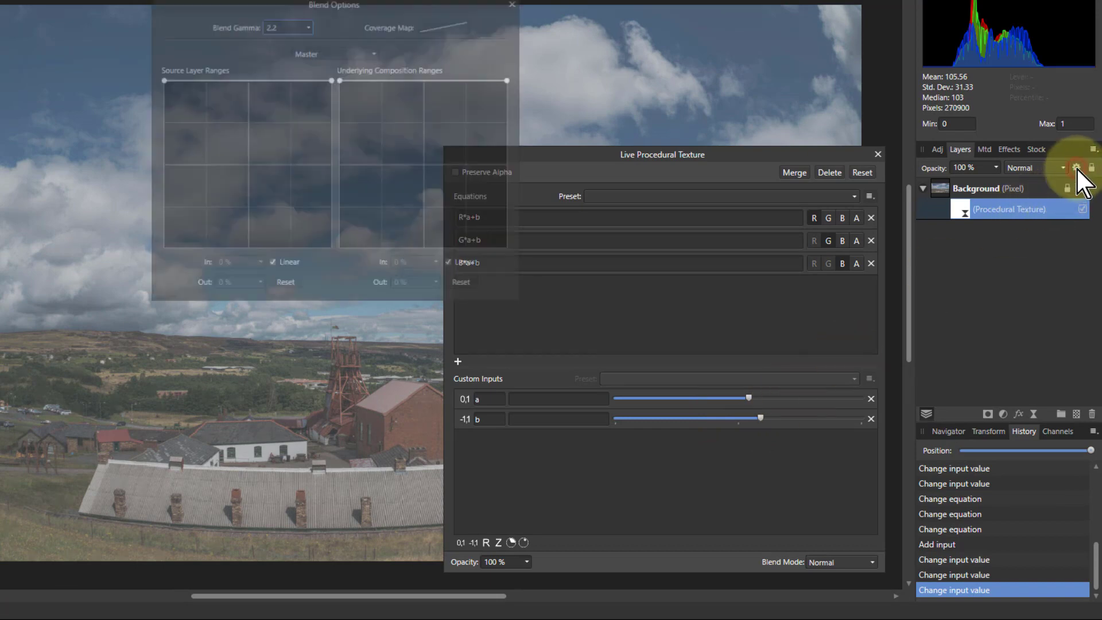
{"action": "left_click_drag", "start_coordinate": [341, 79], "coordinate": [341, 113]}
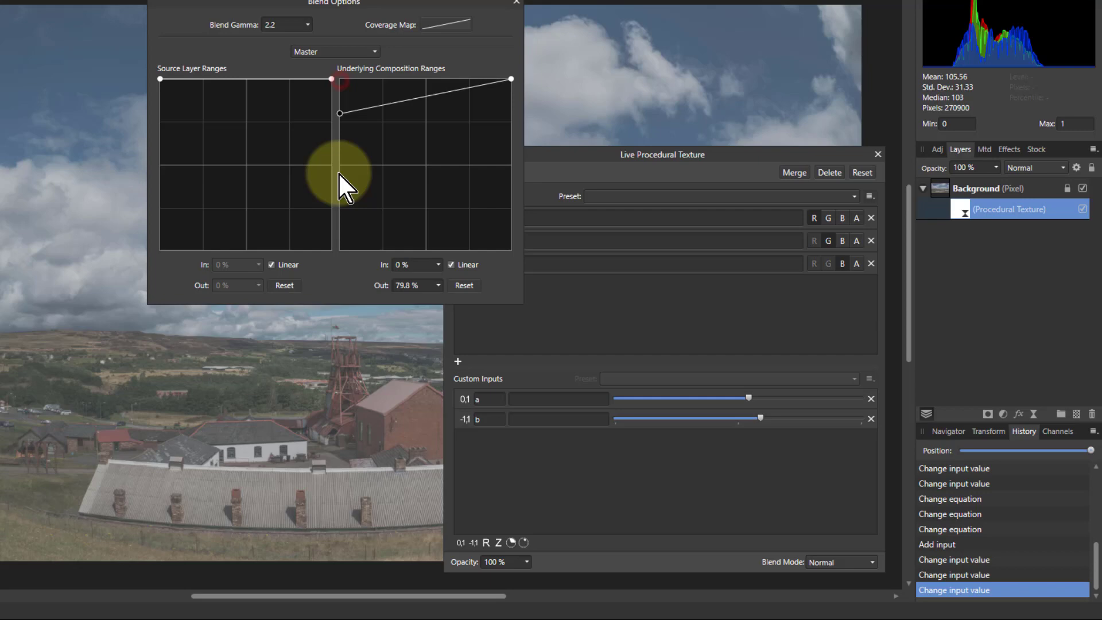
{"action": "left_click_drag", "start_coordinate": [760, 419], "coordinate": [759, 418]}
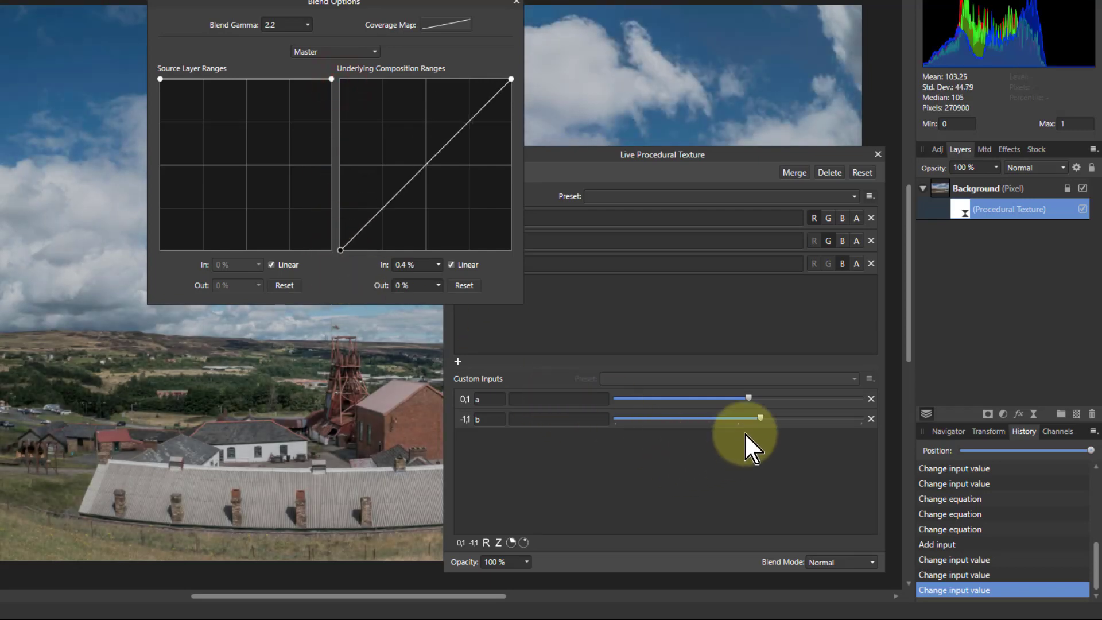
{"action": "left_click_drag", "start_coordinate": [759, 419], "coordinate": [780, 418]}
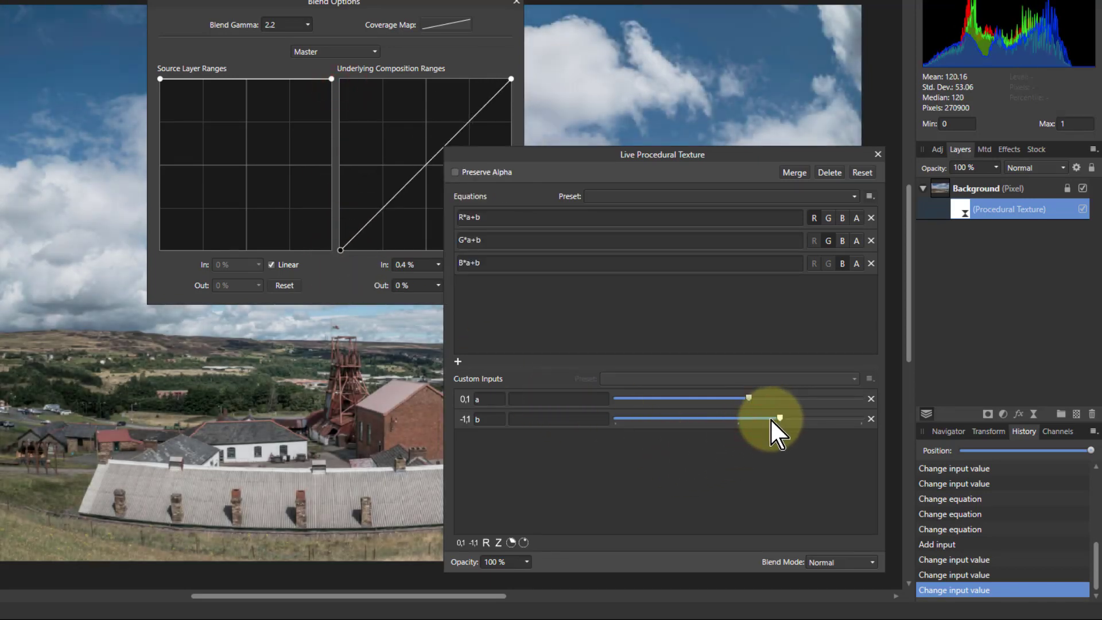
{"action": "left_click_drag", "start_coordinate": [779, 418], "coordinate": [758, 419]}
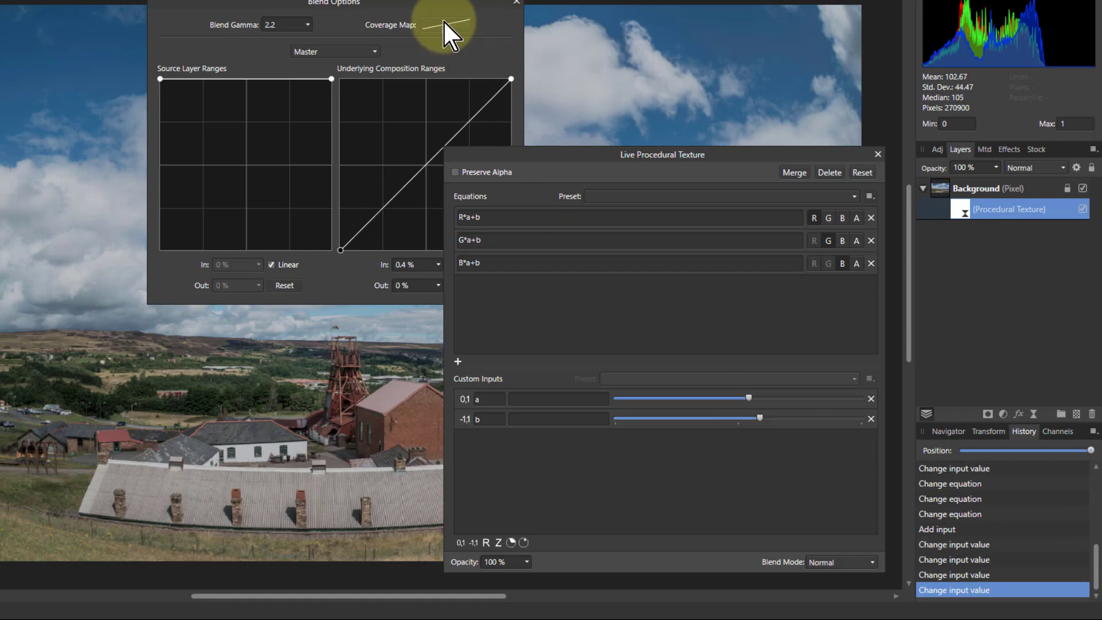
{"action": "left_click_drag", "start_coordinate": [334, 3], "coordinate": [208, 207]}
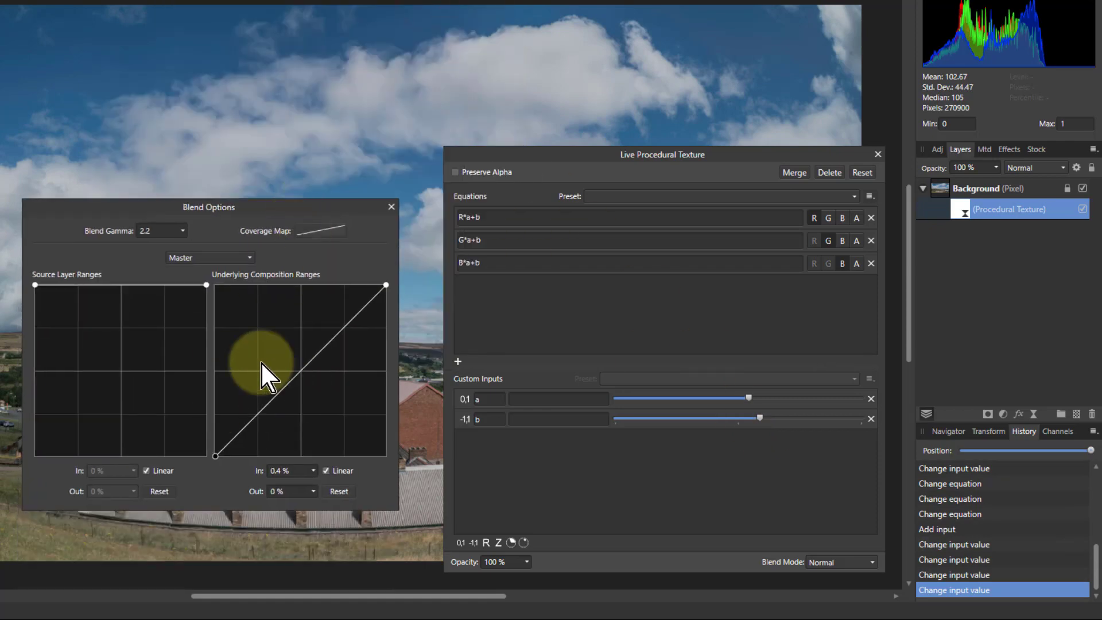
{"action": "left_click", "coordinate": [209, 257]}
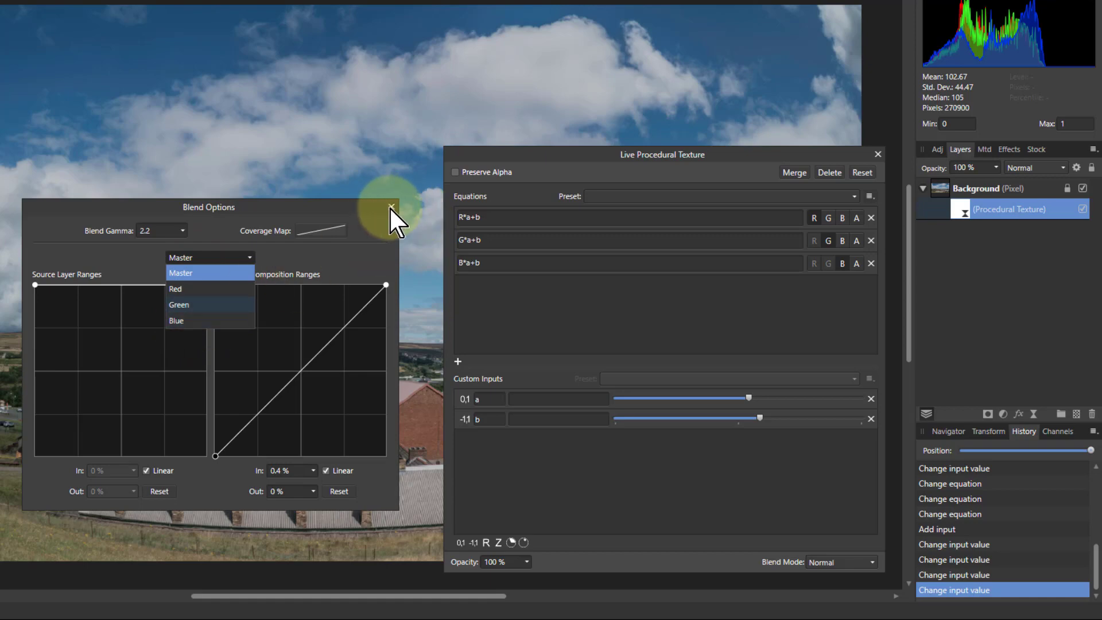
{"action": "left_click", "coordinate": [392, 207]}
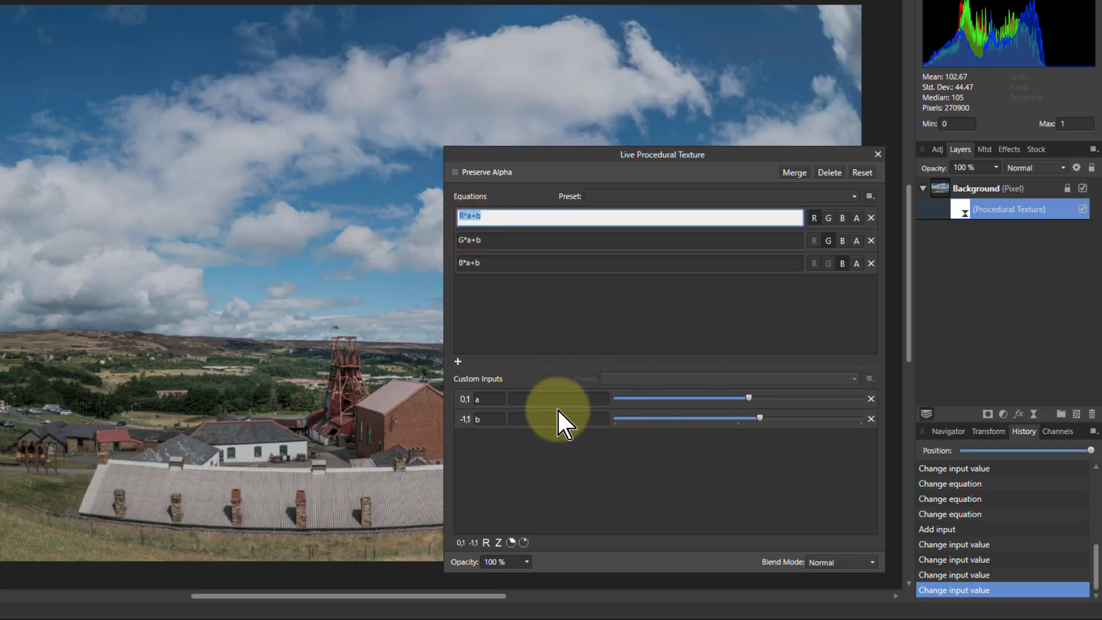
Step: Label input 'a' Squeeze and input 'b' Shift
{"action": "left_click", "coordinate": [558, 399]}
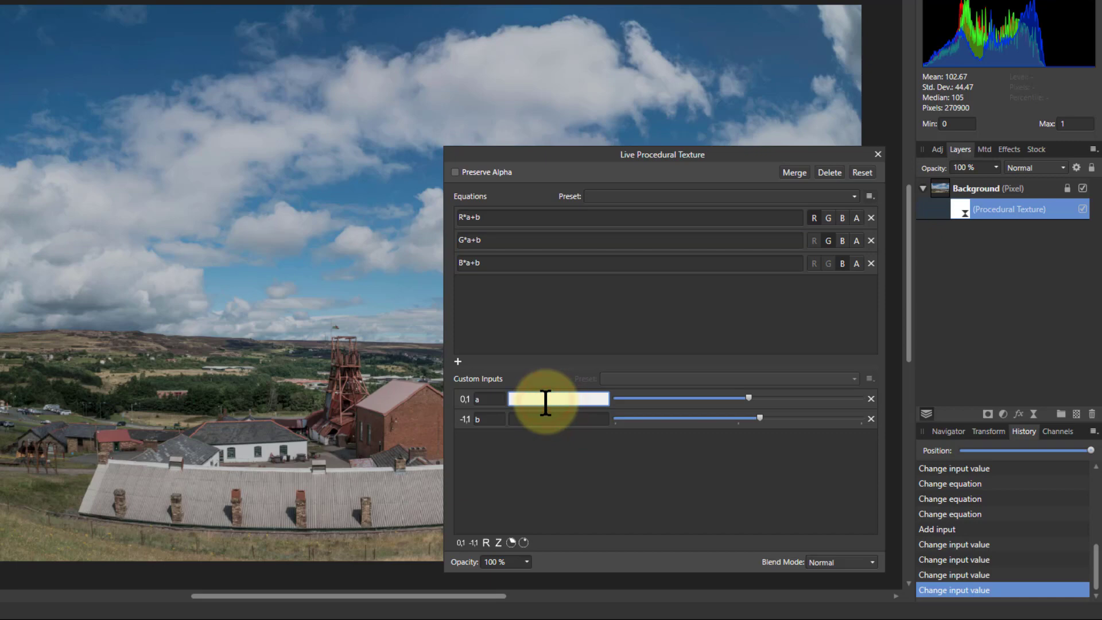
{"action": "type", "text": "Shift"}
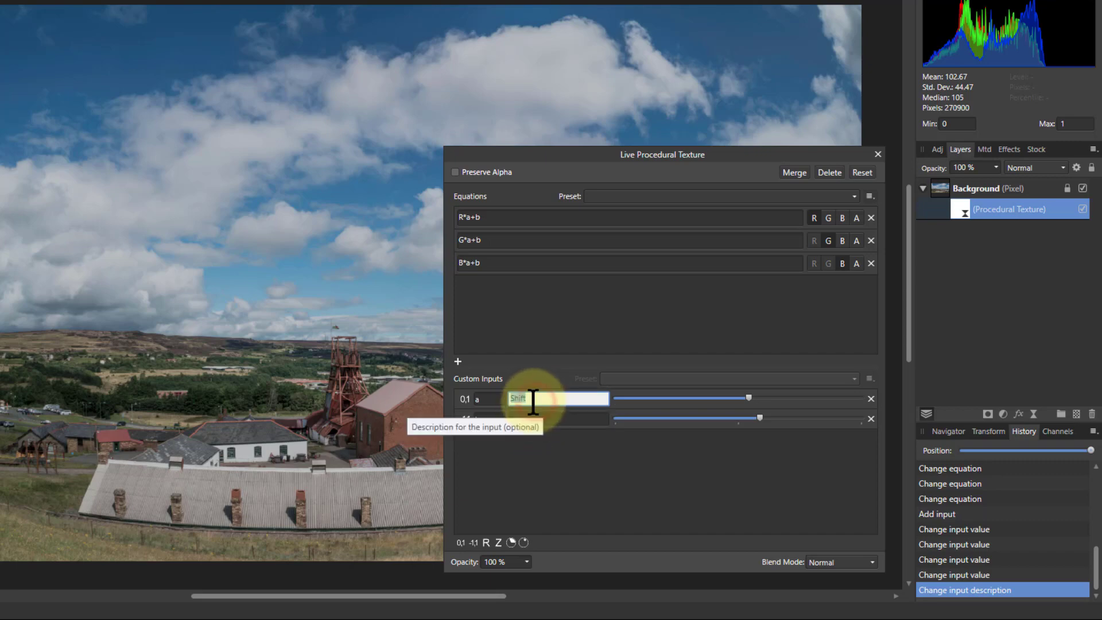
{"action": "type", "text": "Squeeze"}
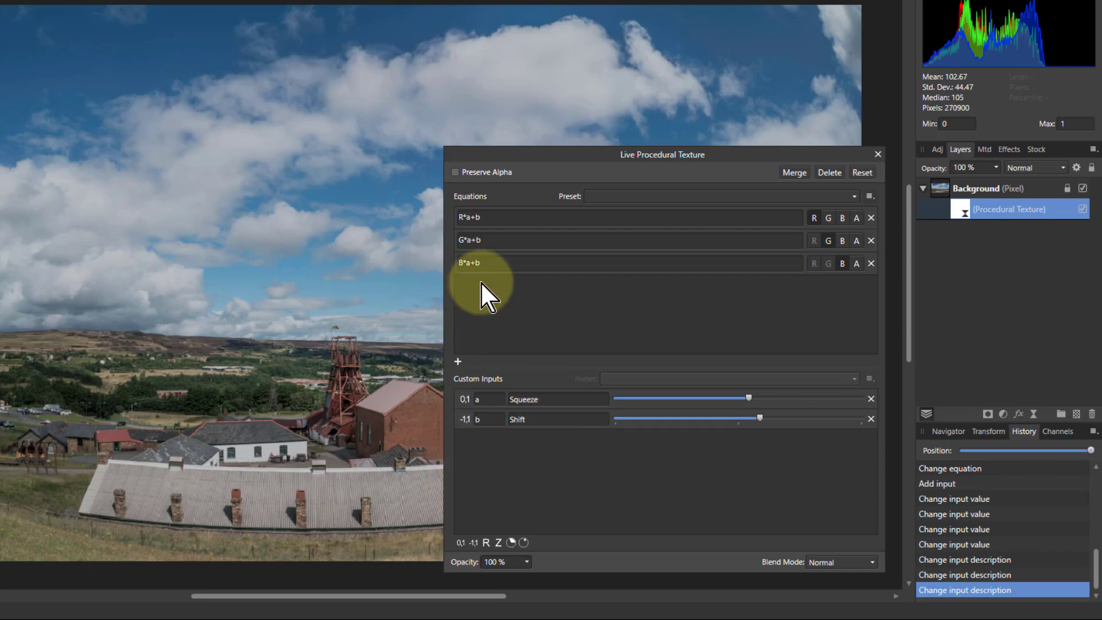
{"action": "left_click", "coordinate": [478, 217]}
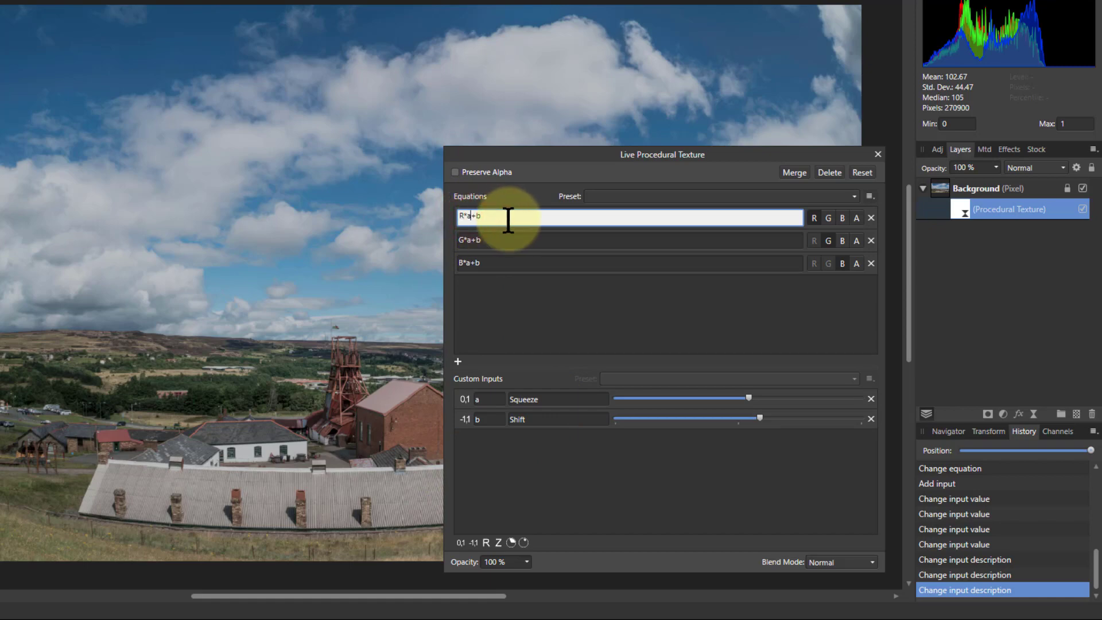
Step: Edit the red equation to use inputs c and d, labelling c 'Red Squeeze'
{"action": "type", "text": "*"}
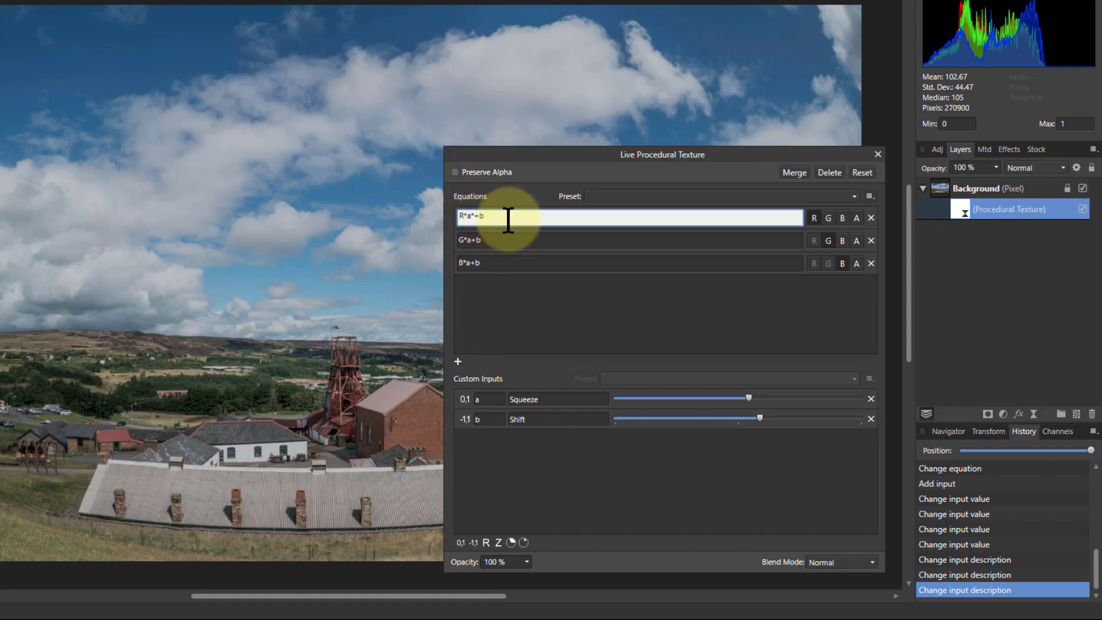
{"action": "type", "text": "c"}
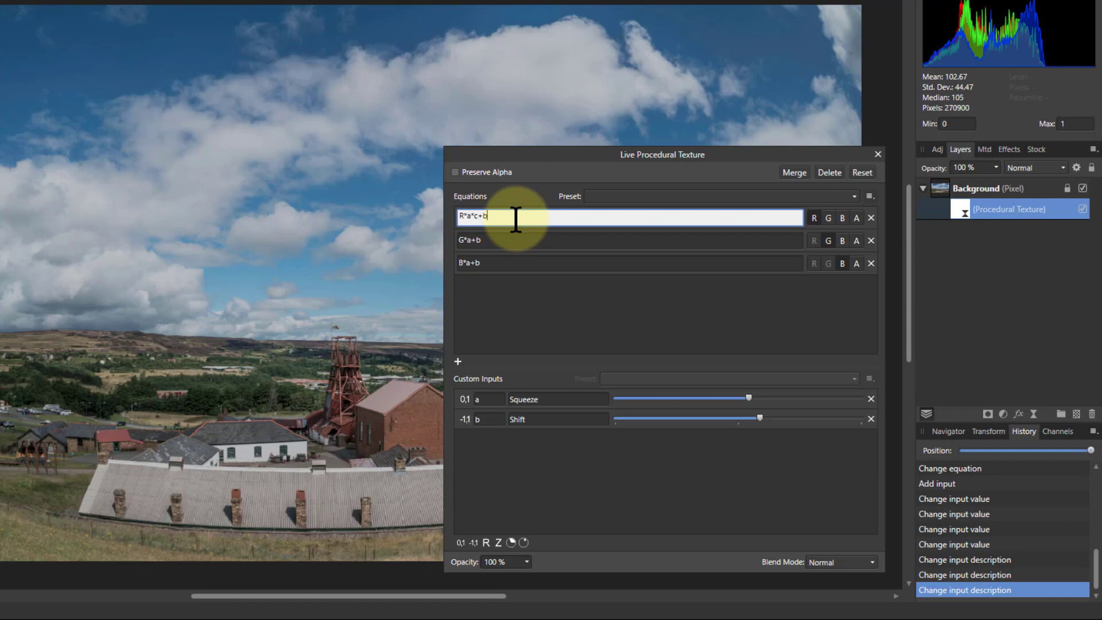
{"action": "type", "text": "+c"}
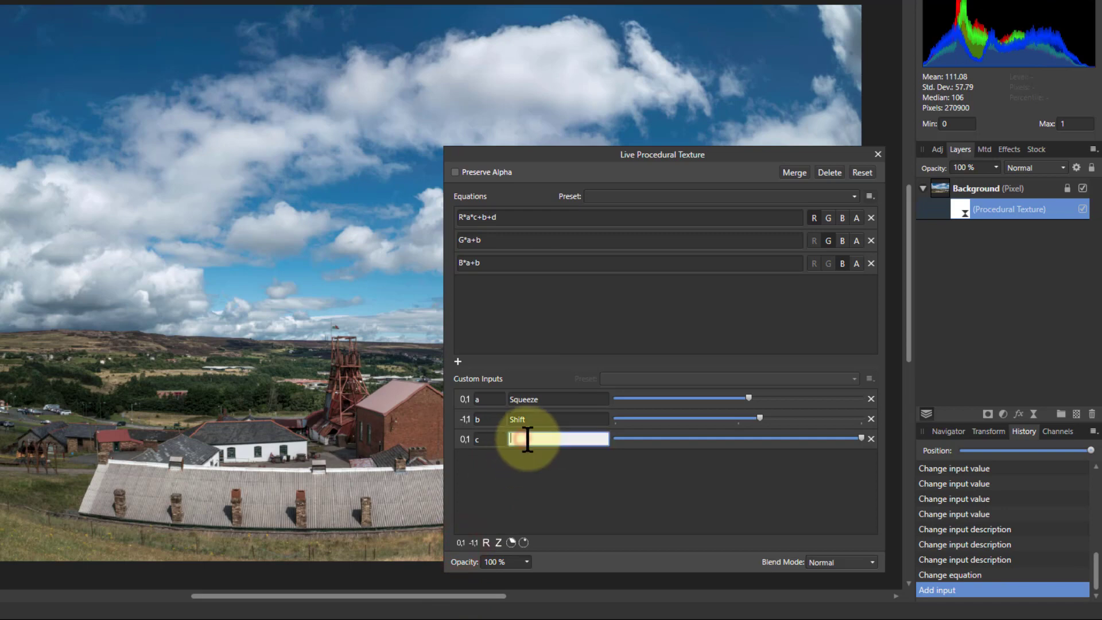
{"action": "type", "text": "Red"}
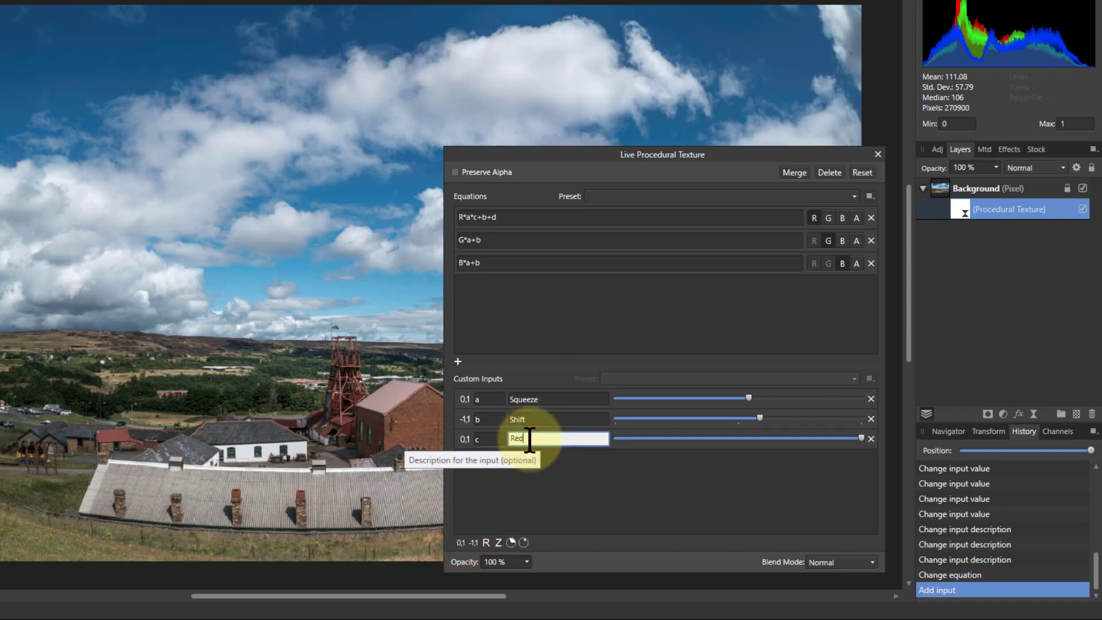
{"action": "type", "text": "Squeeze"}
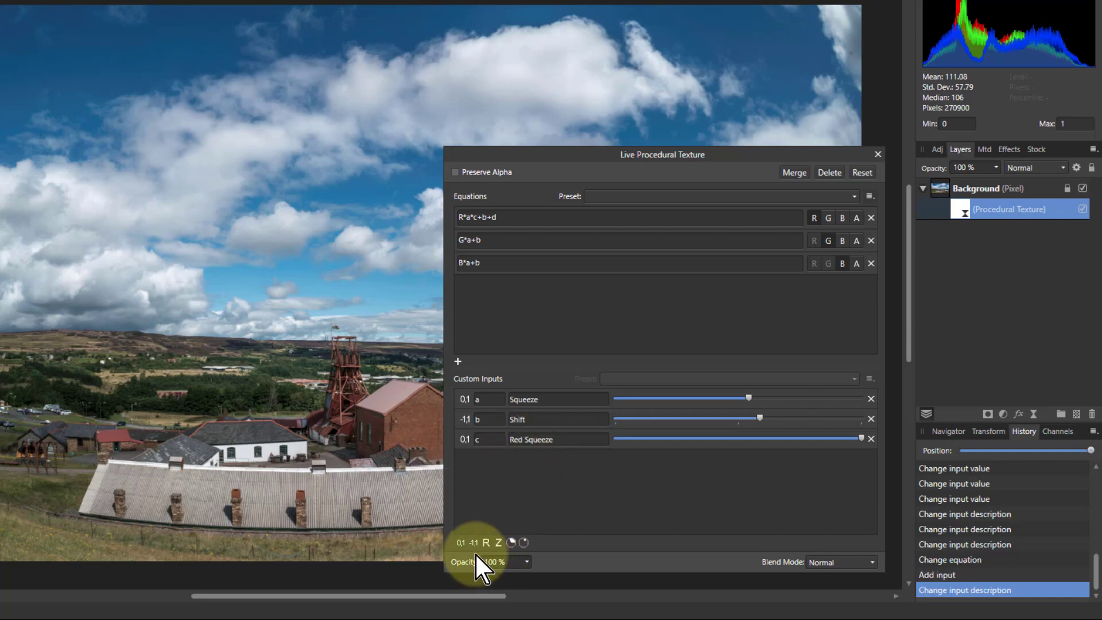
Step: Add a -1 to 1 custom input 'd' labelled 'Red Shift'
{"action": "left_click", "coordinate": [457, 362]}
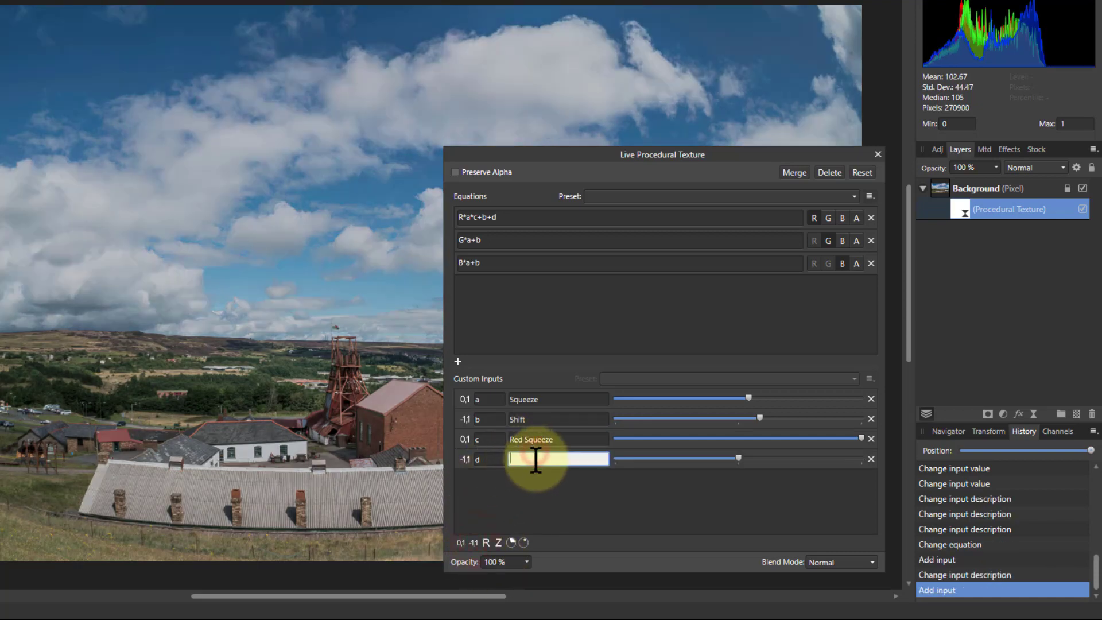
{"action": "type", "text": "Rd"}
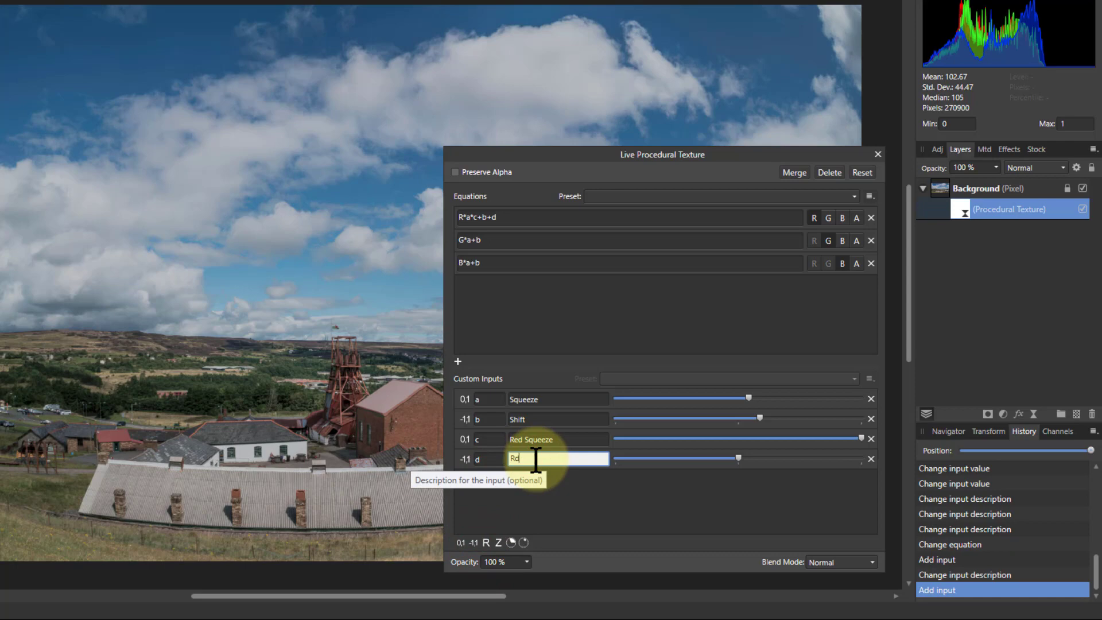
{"action": "type", "text": "Red Shift"}
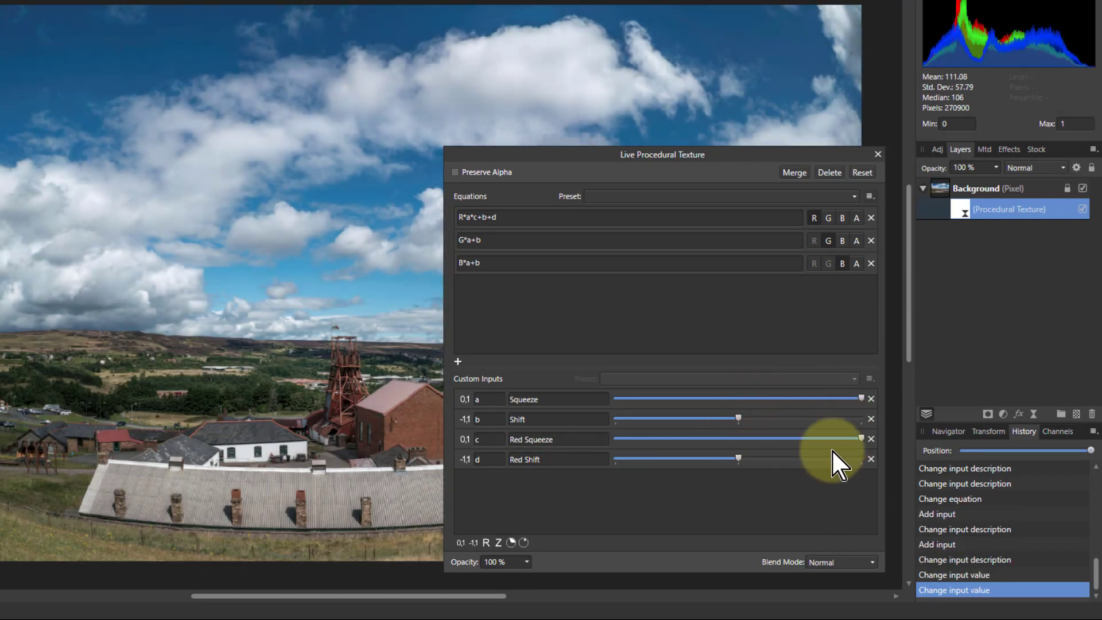
Step: Lower Red Squeeze and raise Red Shift in Live Procedural Texture, giving a purple-blue cast
{"action": "left_click_drag", "start_coordinate": [860, 438], "coordinate": [804, 439]}
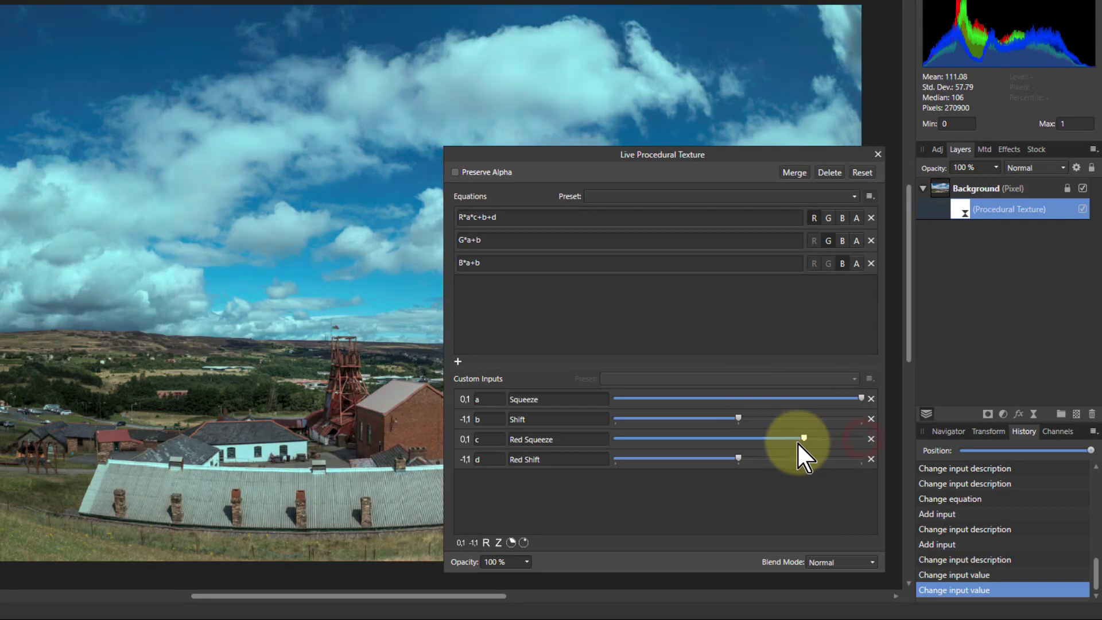
{"action": "left_click_drag", "start_coordinate": [803, 438], "coordinate": [769, 438]}
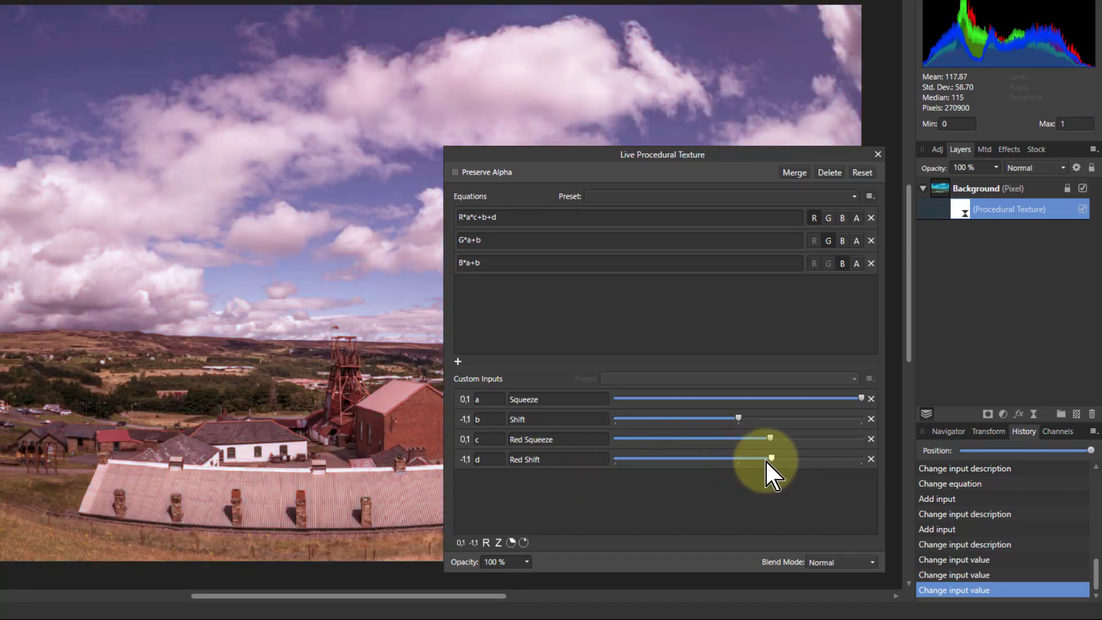
{"action": "left_click_drag", "start_coordinate": [770, 457], "coordinate": [773, 458]}
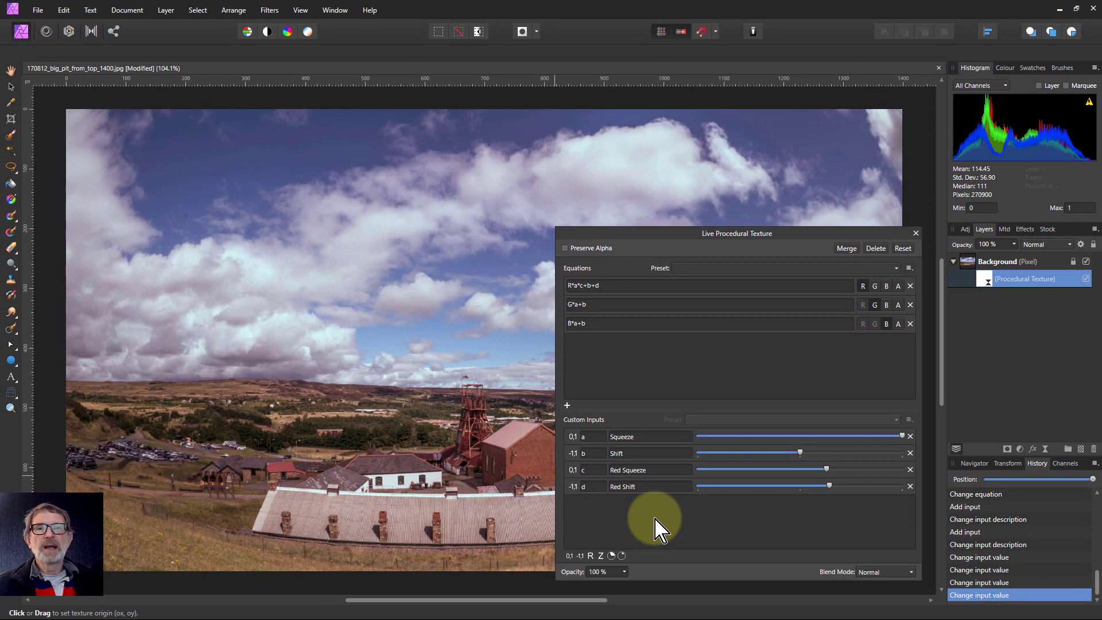
{"action": "mouse_move", "coordinate": [658, 515]}
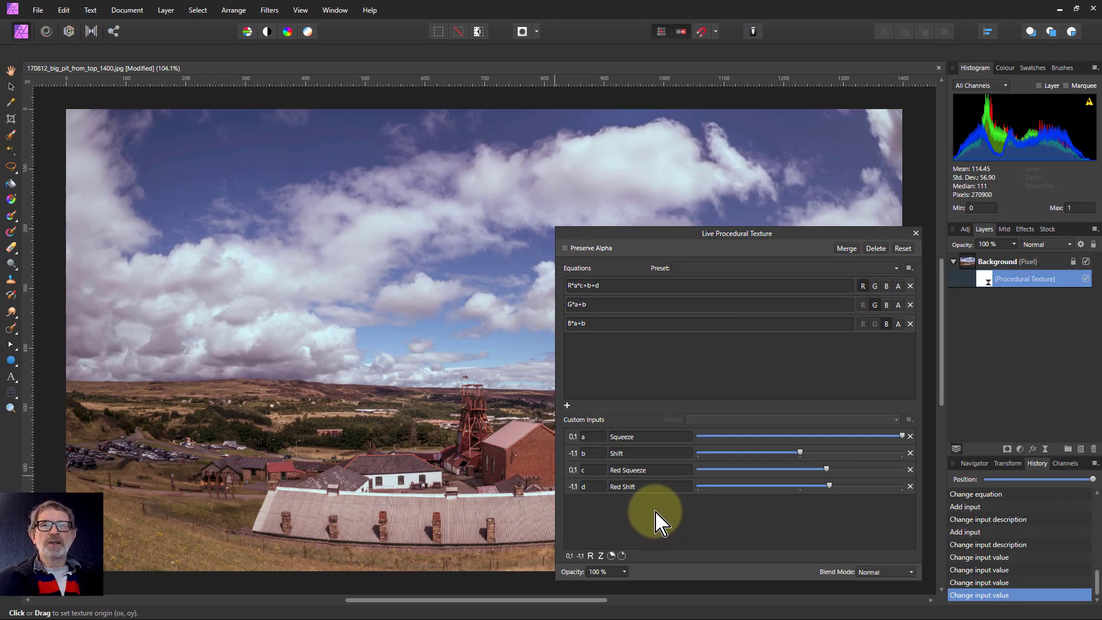
{"action": "mouse_move", "coordinate": [667, 513]}
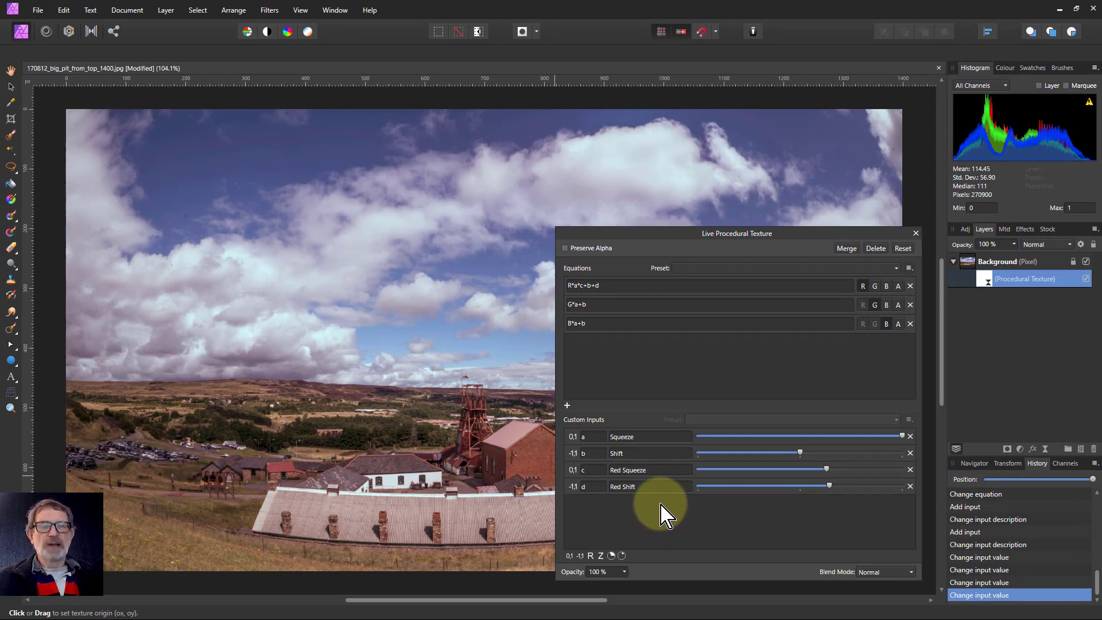